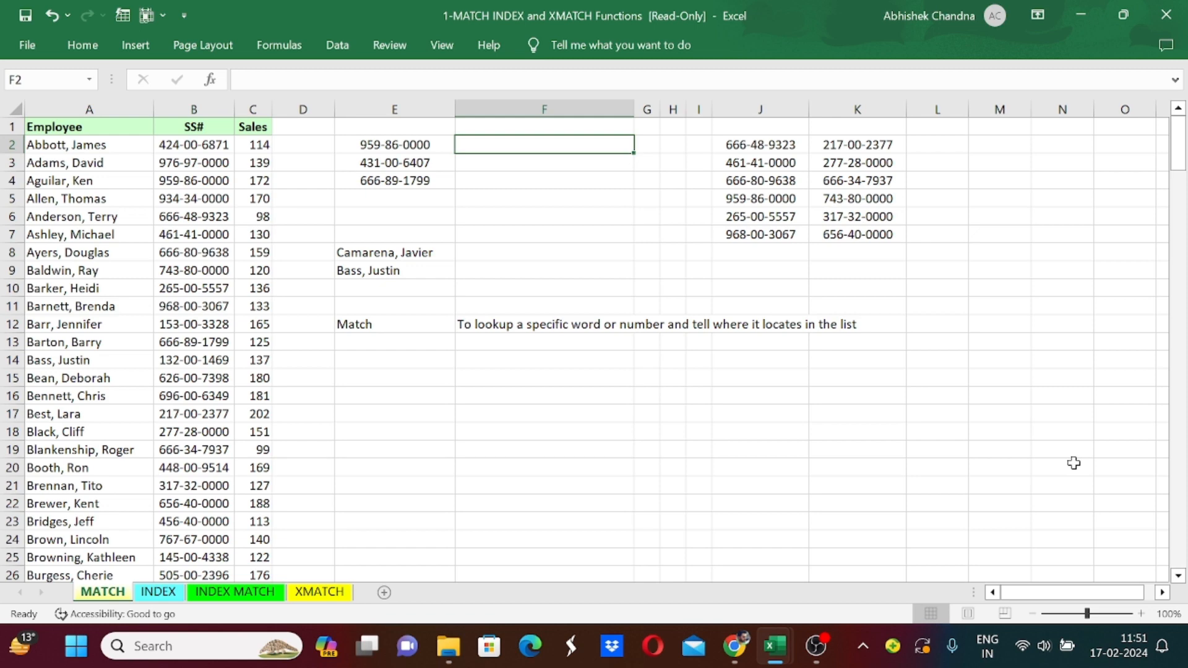
{"action": "mouse_move", "coordinate": [1074, 469]}
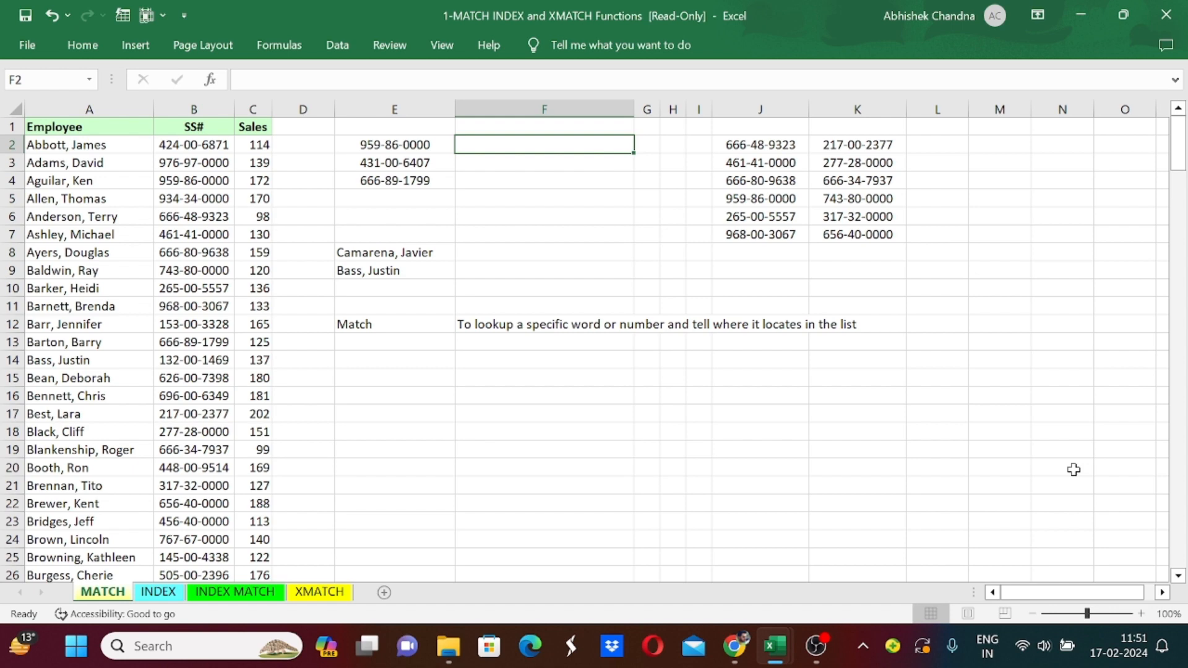
Inspect the first SSN 959-86-0000 and its neighbours, then settle on F2 for the lookup.
{"action": "left_click", "coordinate": [543, 323]}
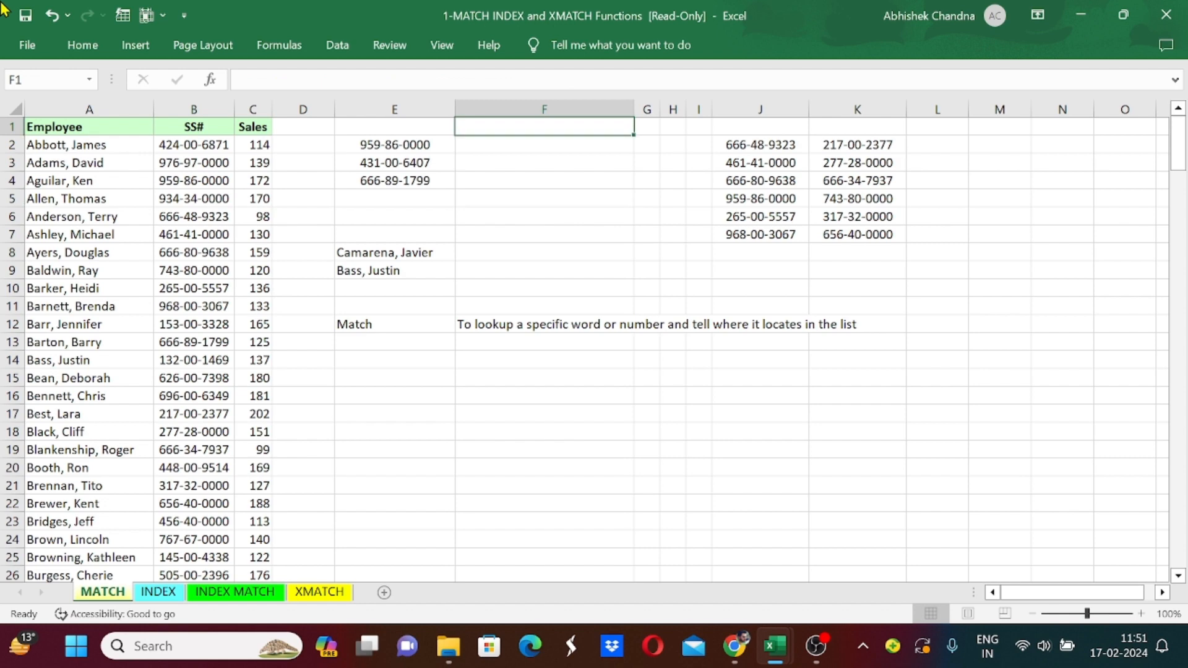
{"action": "left_click", "coordinate": [394, 145]}
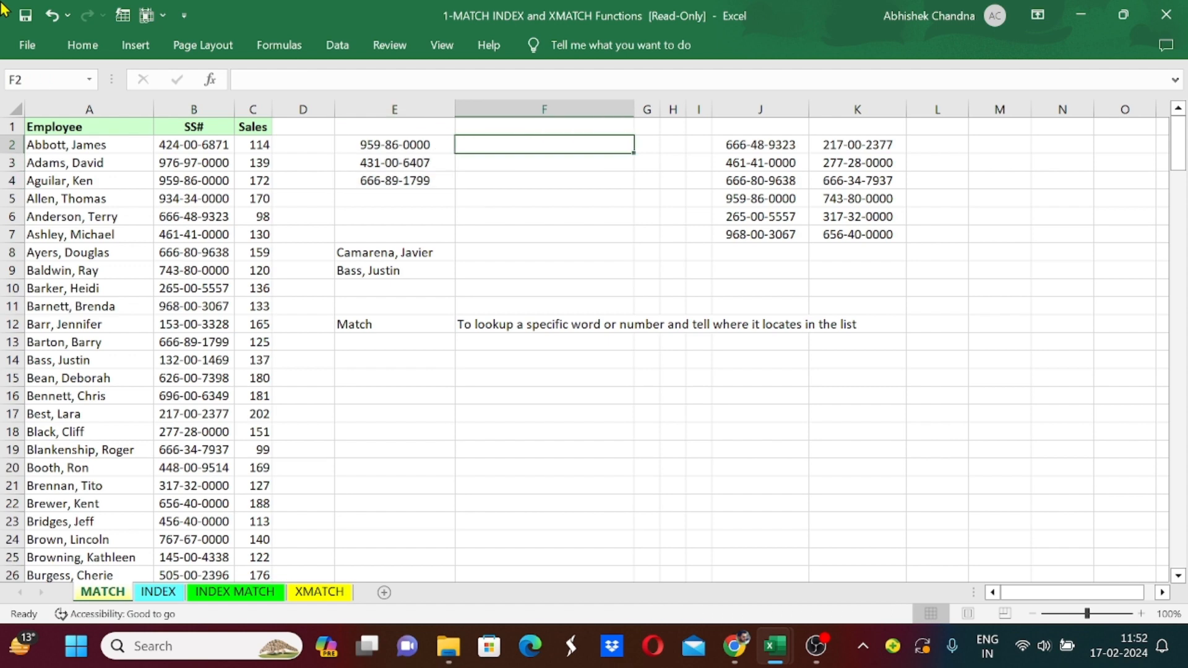
{"action": "left_click", "coordinate": [302, 143]}
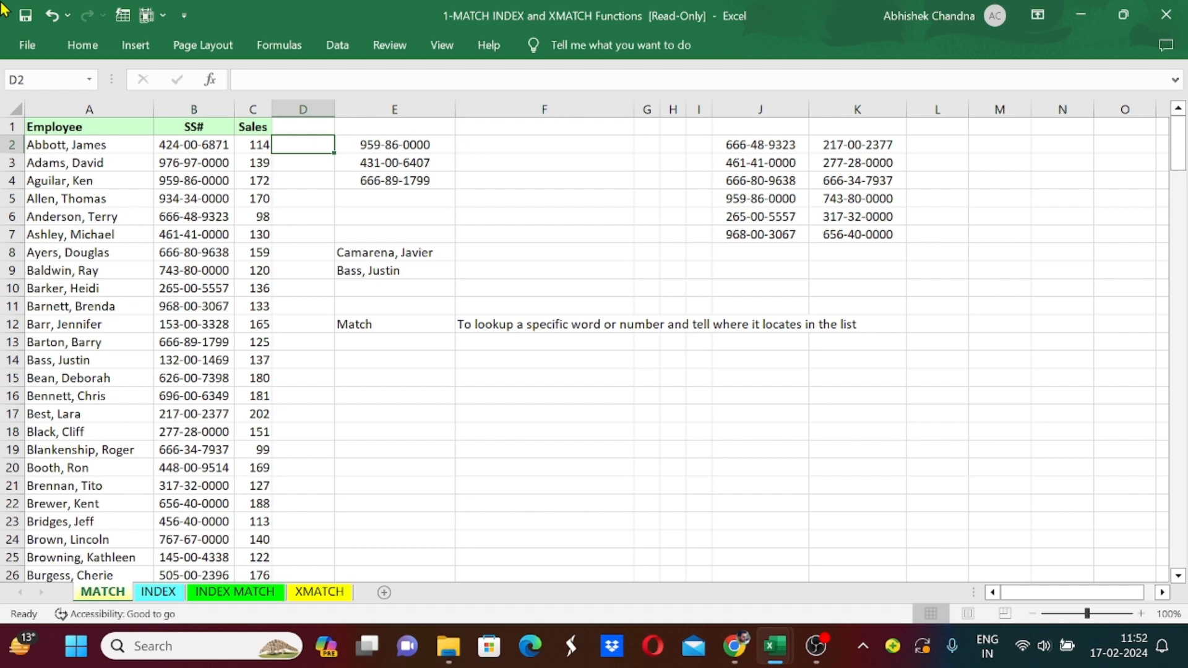
{"action": "left_click", "coordinate": [193, 145]}
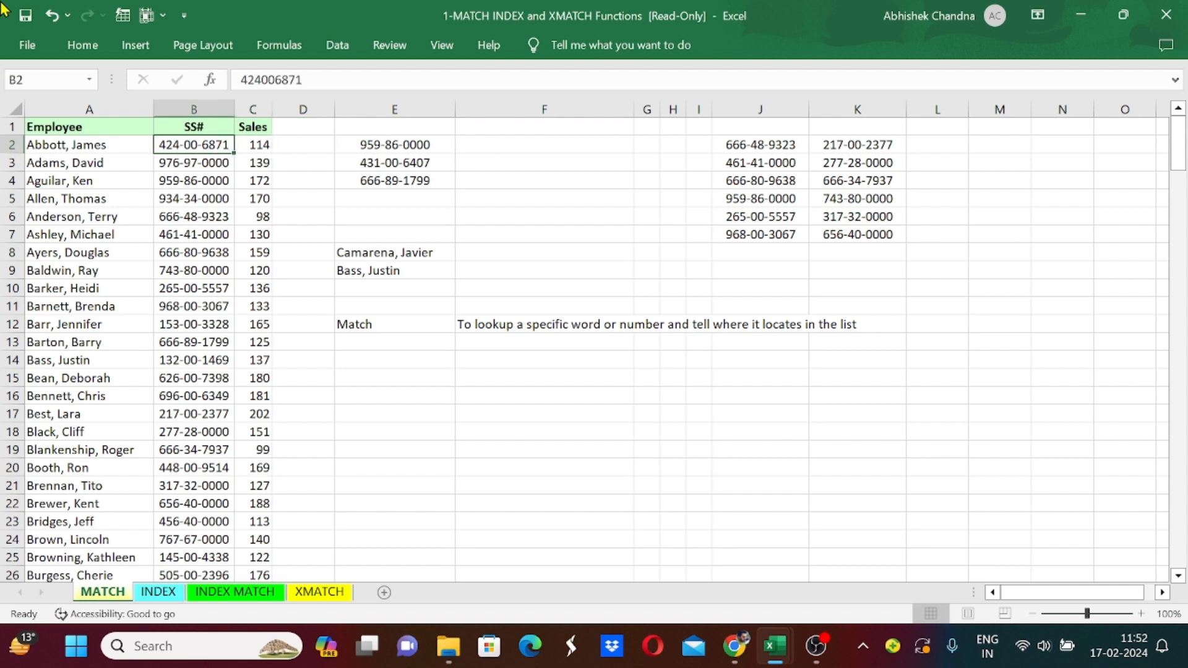
{"action": "left_click", "coordinate": [394, 143]}
{"action": "type", "text": "="}
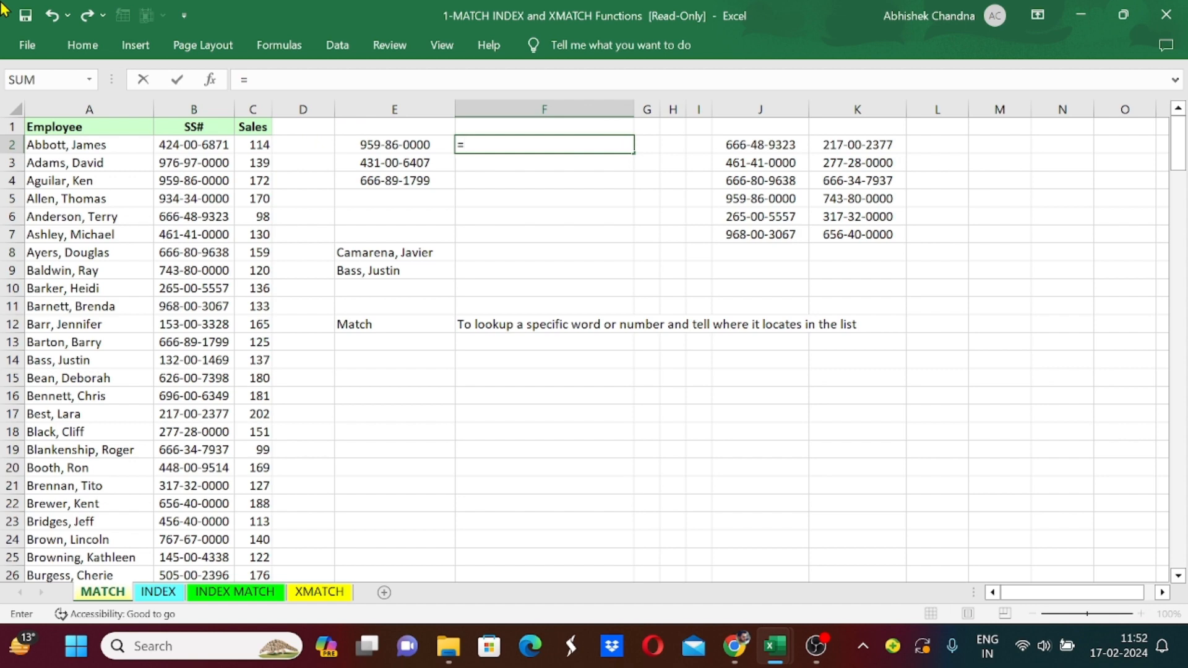
Enter =MATCH(E2,B:B,0) in F2, returning position 4 for 959-86-0000.
{"action": "type", "text": "m"}
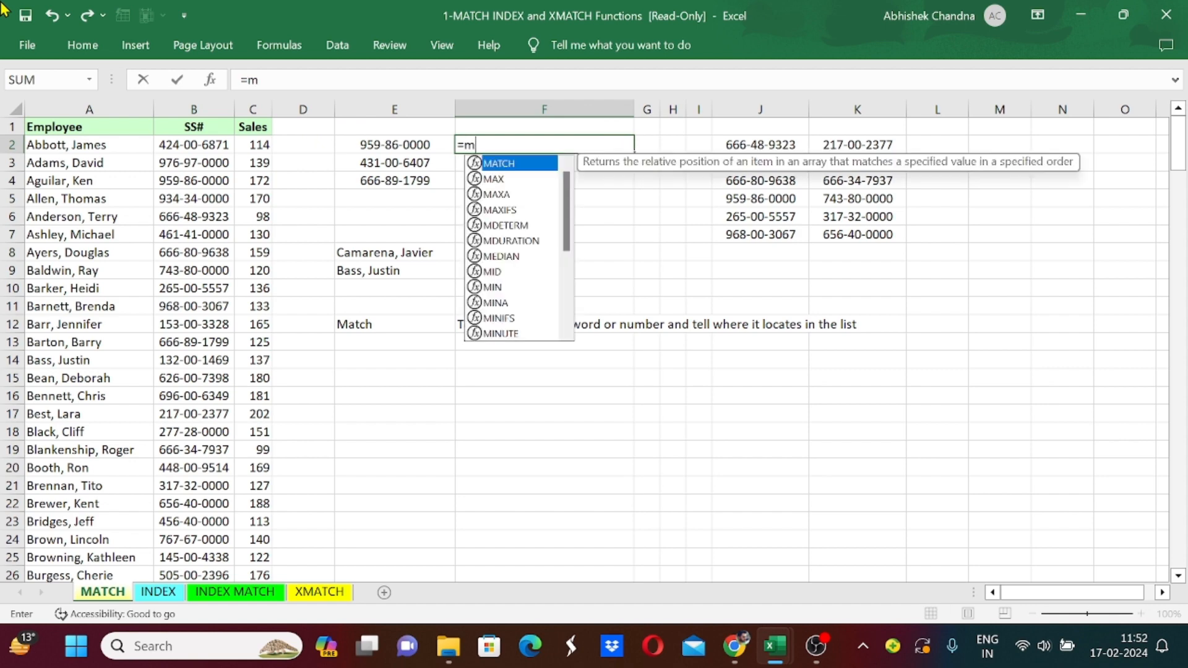
{"action": "type", "text": "at"}
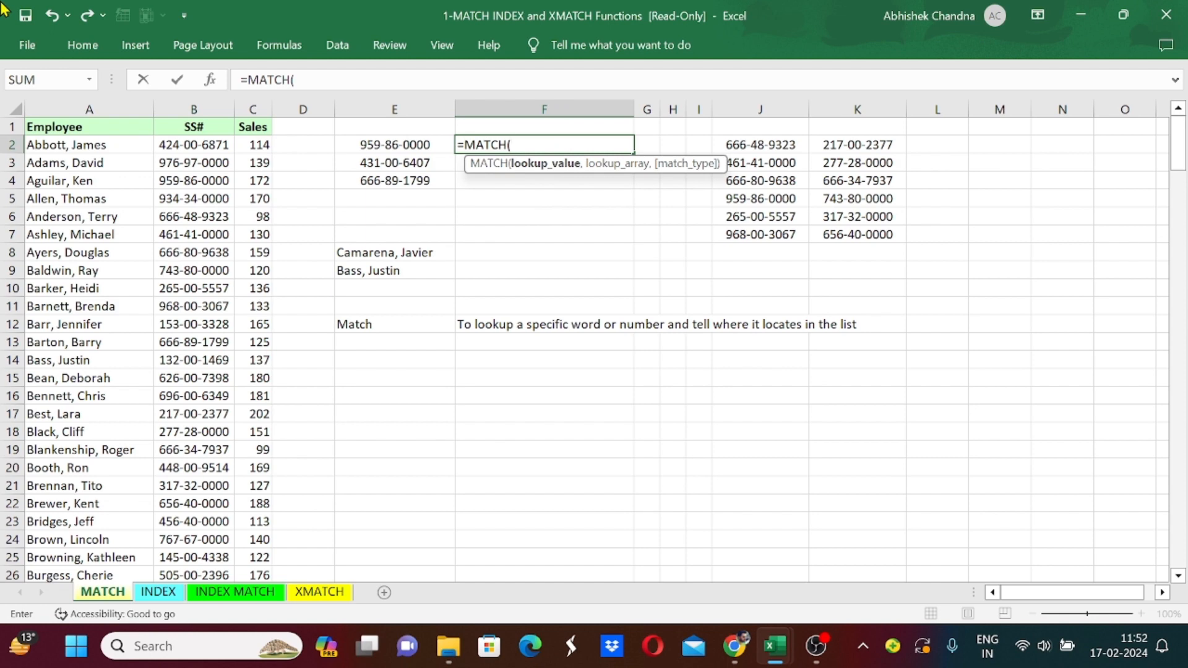
{"action": "left_click", "coordinate": [393, 145]}
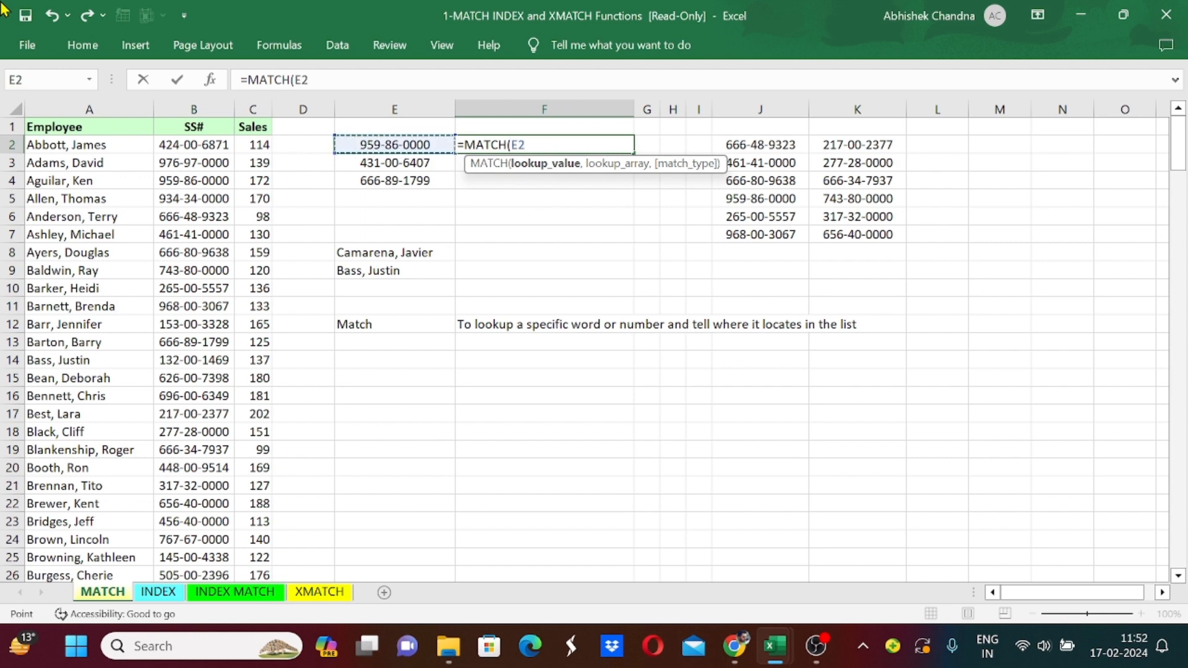
{"action": "type", "text": ","}
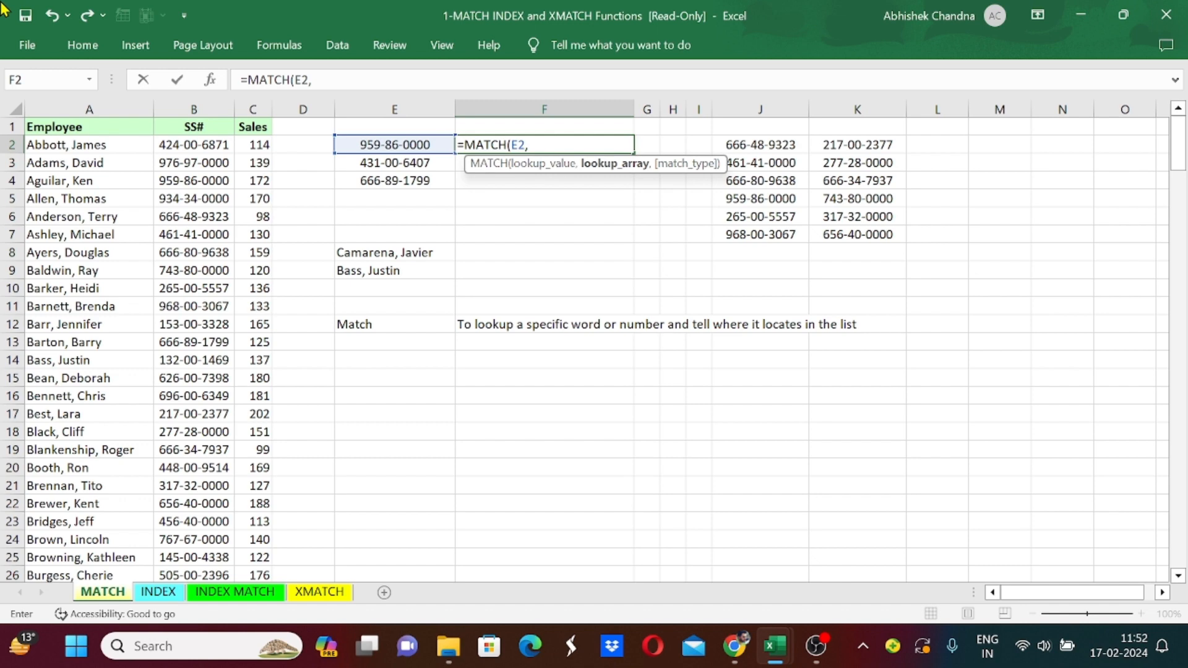
{"action": "left_click", "coordinate": [193, 145]}
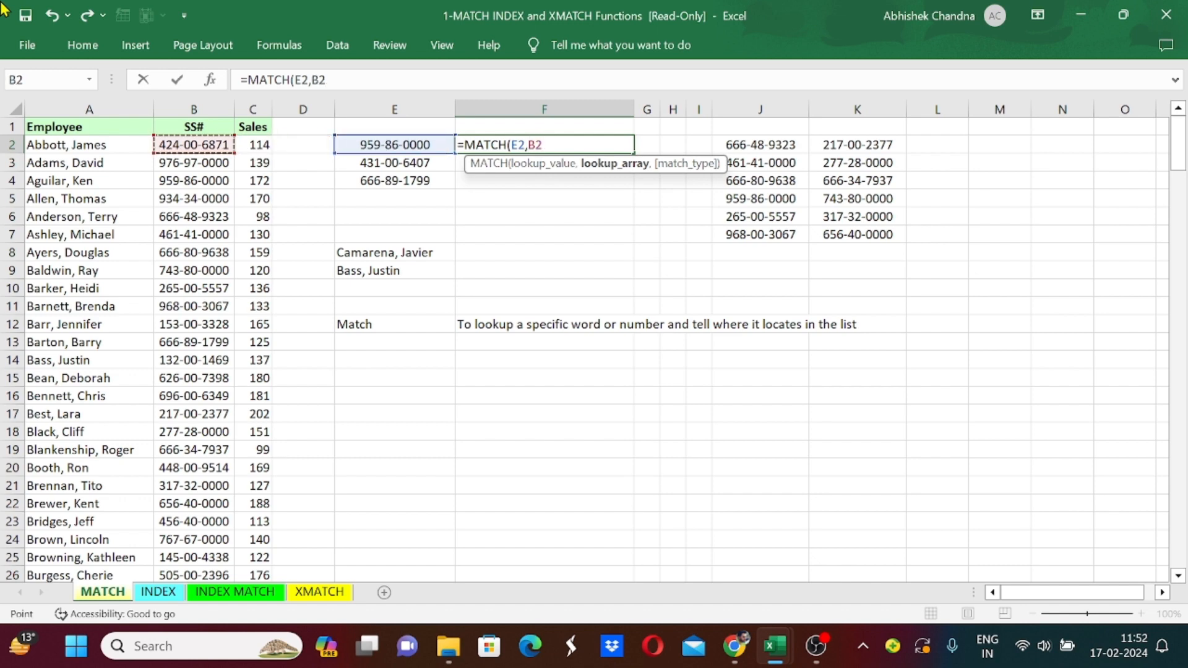
{"action": "left_click", "coordinate": [193, 109]}
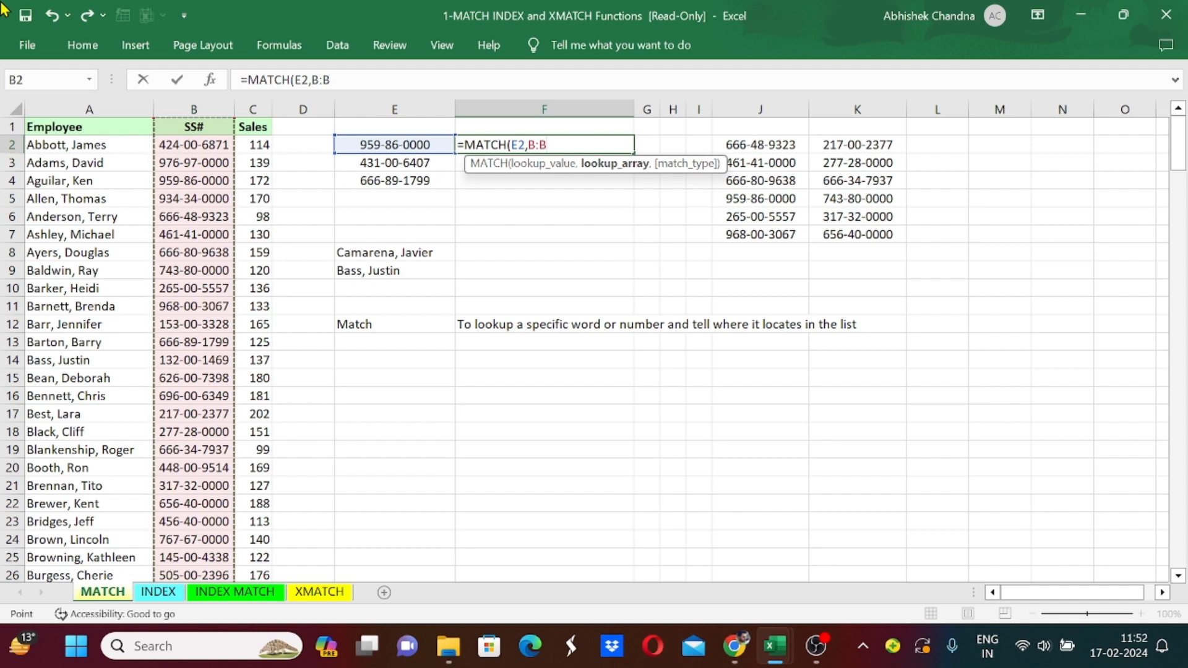
{"action": "type", "text": ","}
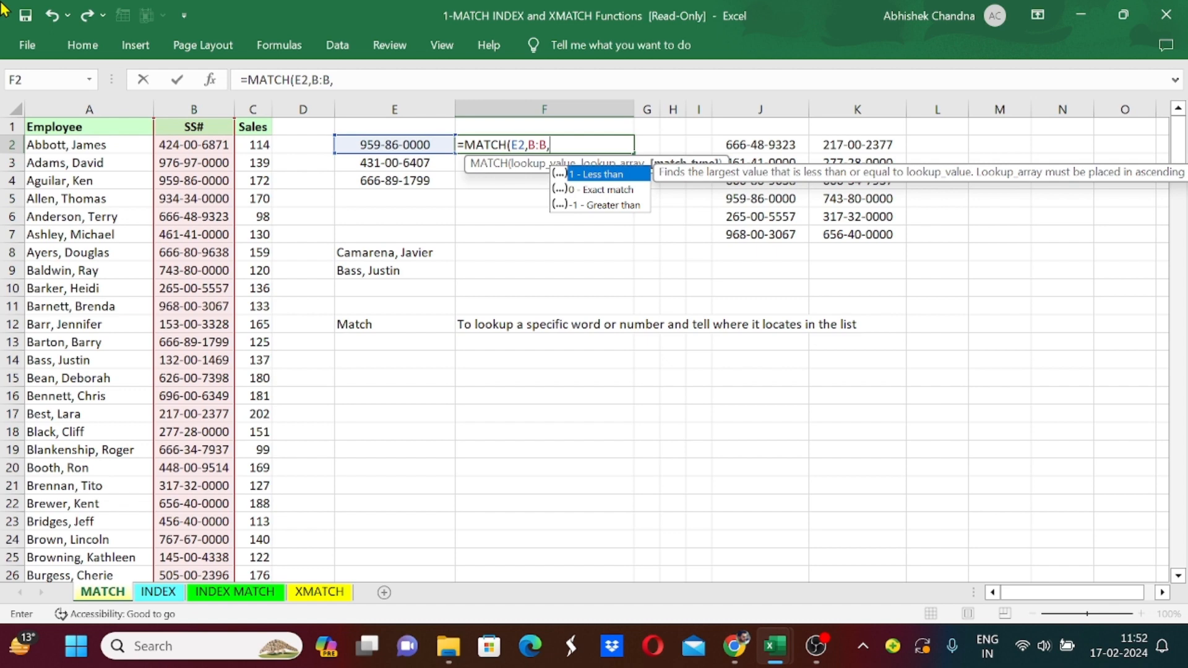
{"action": "type", "text": "0"}
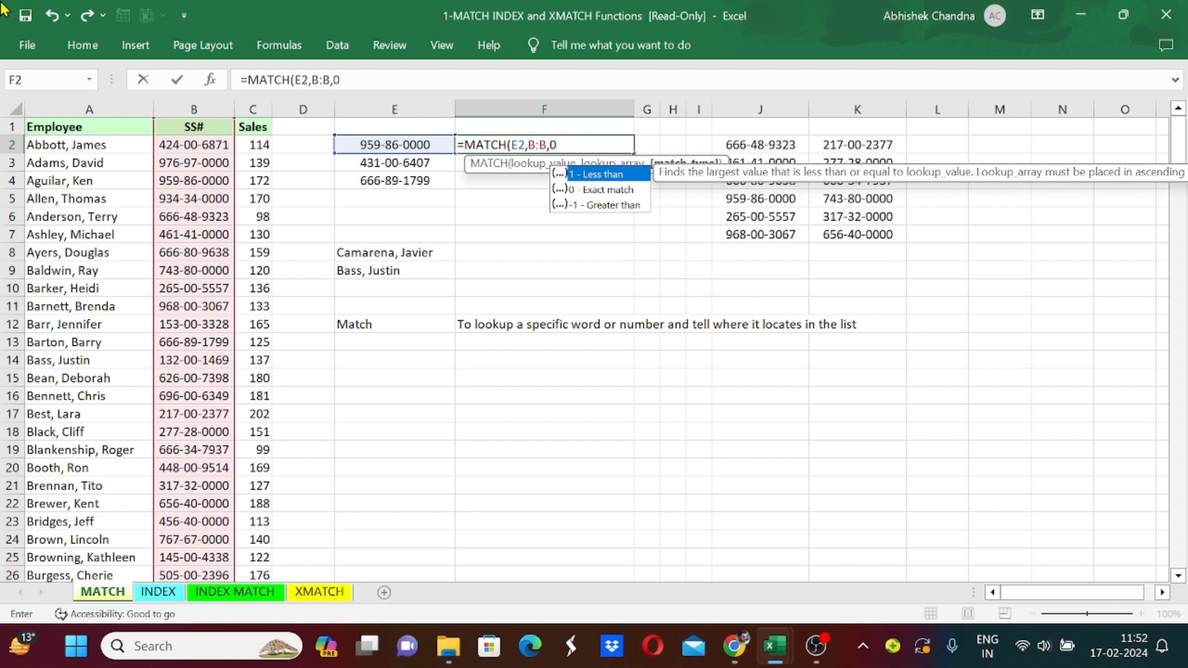
{"action": "type", "text": ")"}
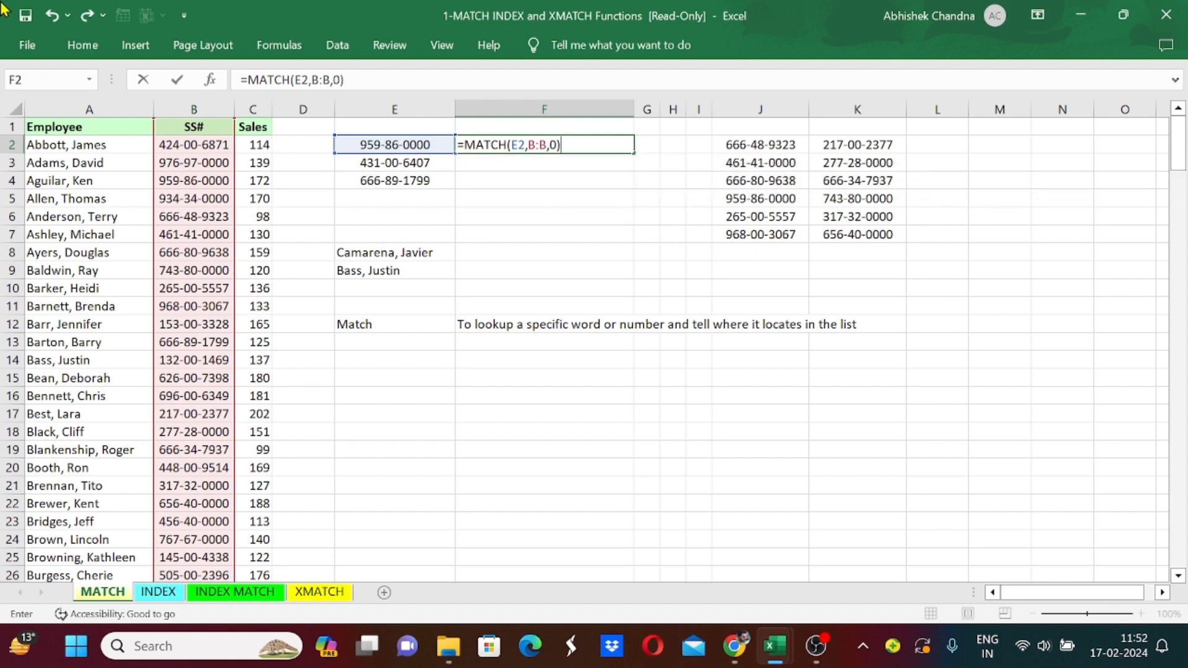
{"action": "key", "text": "Enter"}
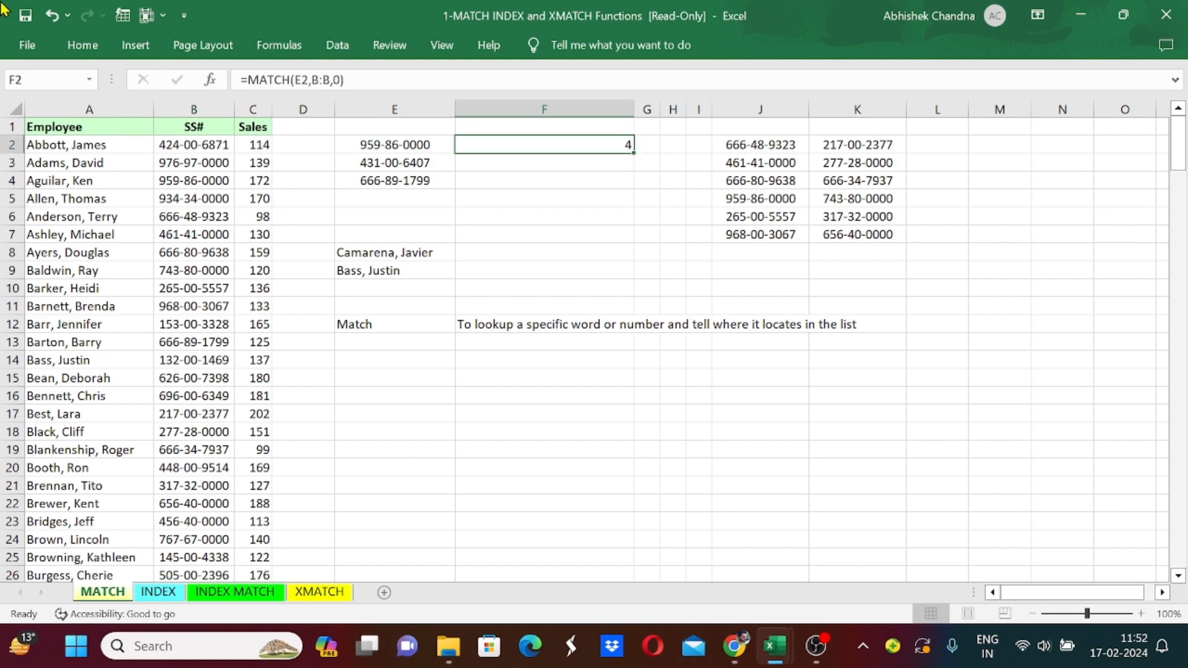
{"action": "left_click", "coordinate": [394, 145]}
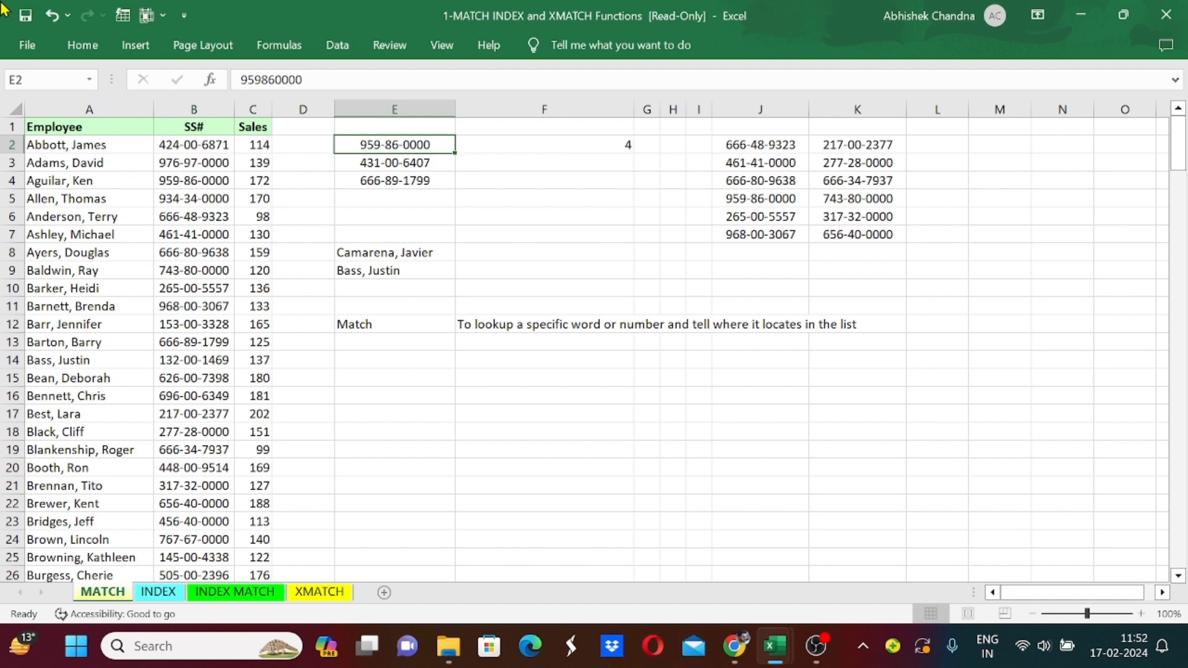
{"action": "left_click", "coordinate": [193, 180]}
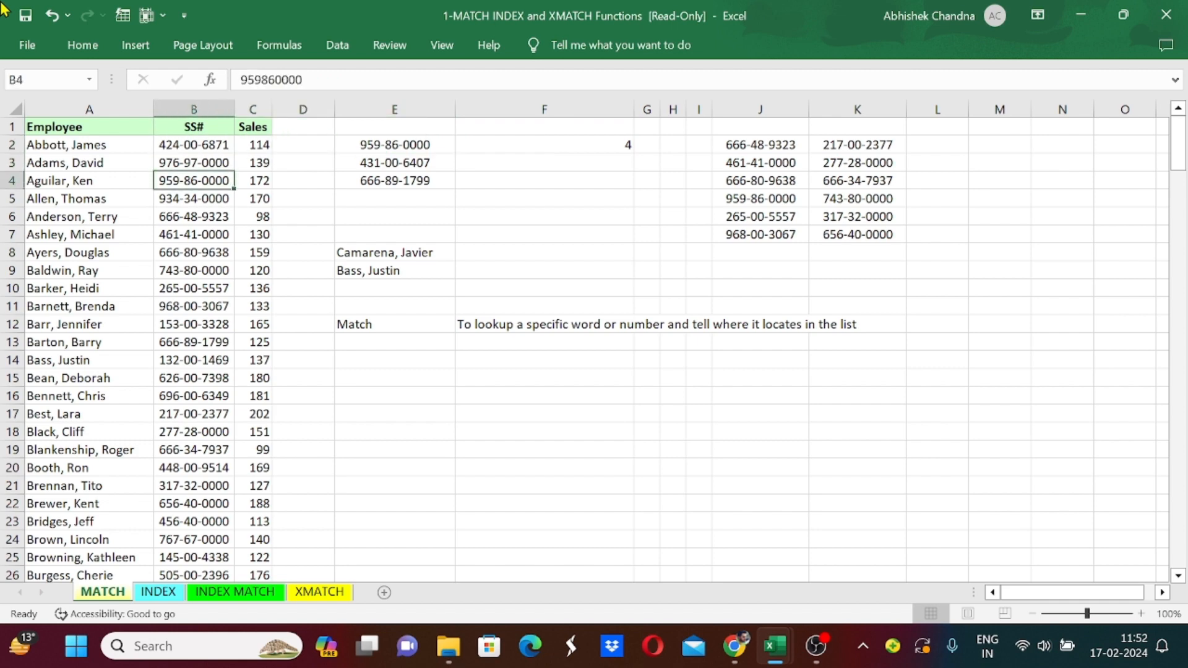
{"action": "left_click", "coordinate": [194, 144]}
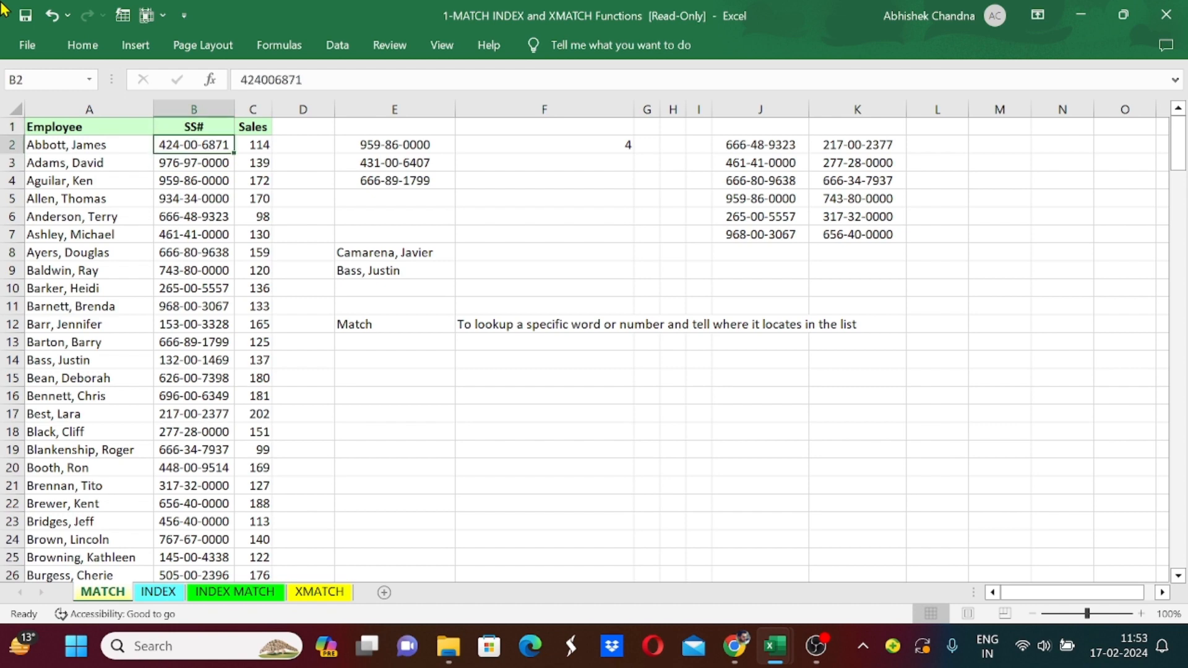
{"action": "left_click", "coordinate": [193, 181]}
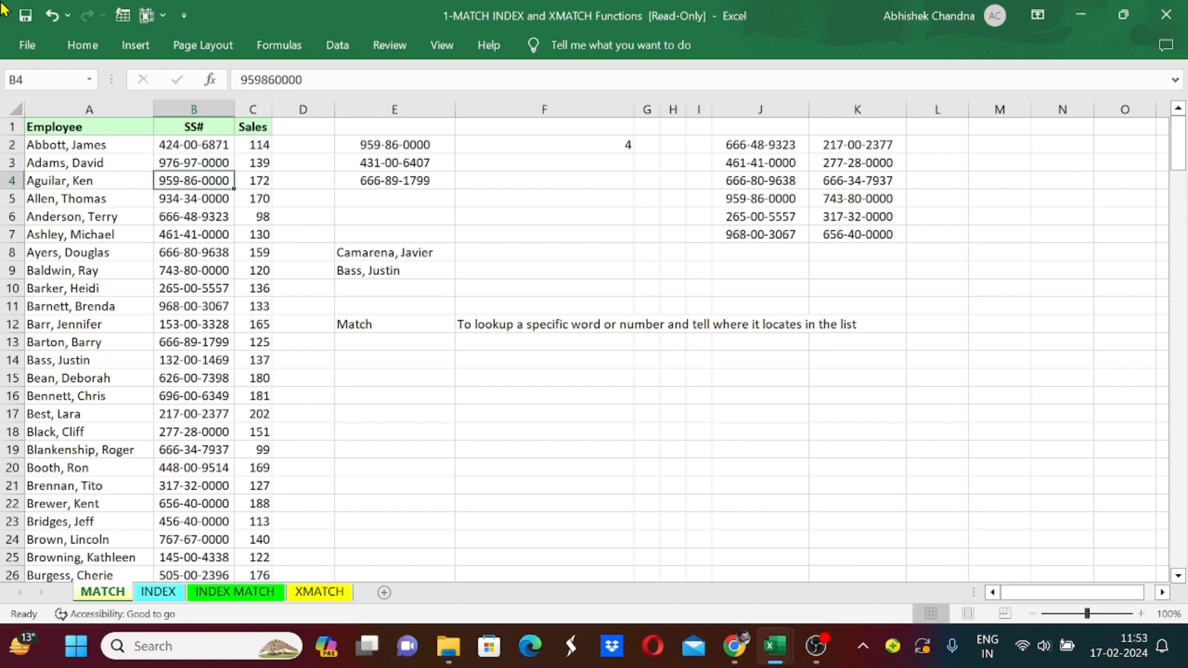
{"action": "left_click", "coordinate": [394, 145]}
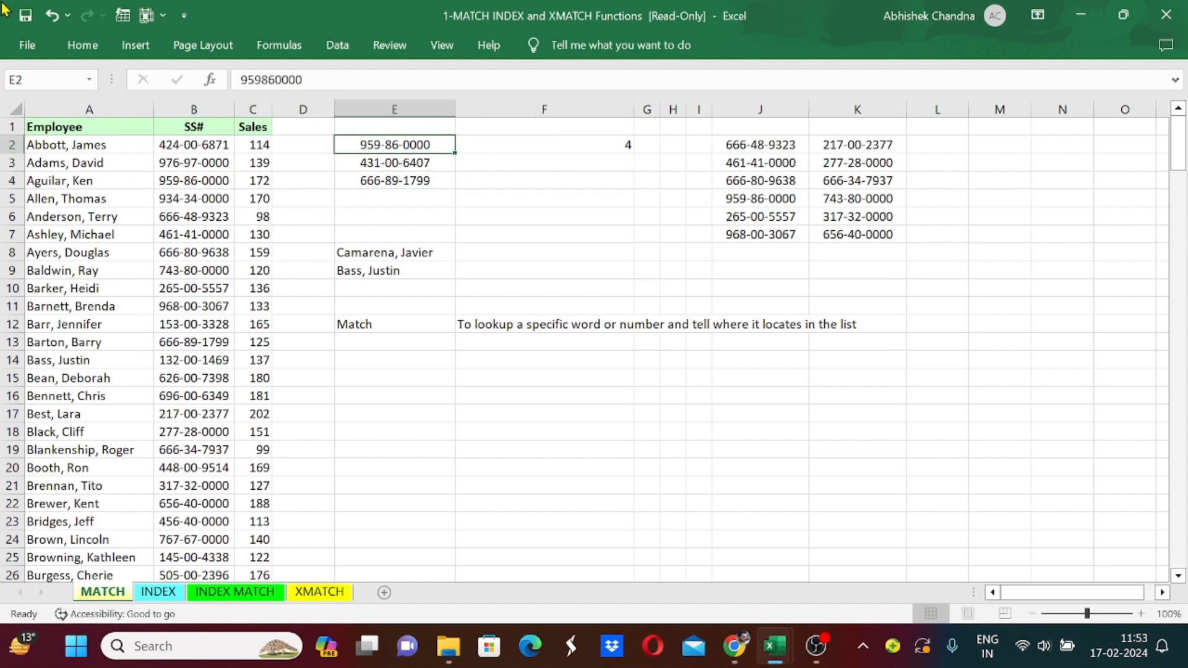
{"action": "left_click", "coordinate": [545, 144]}
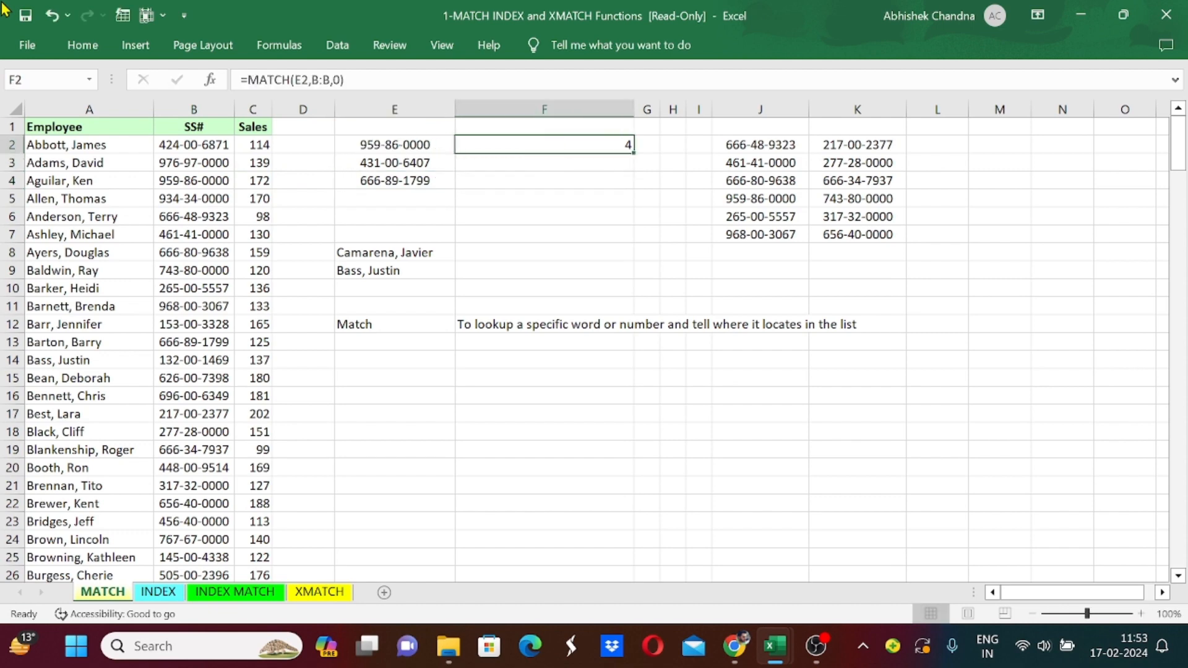
{"action": "key", "text": "ctrl+c"}
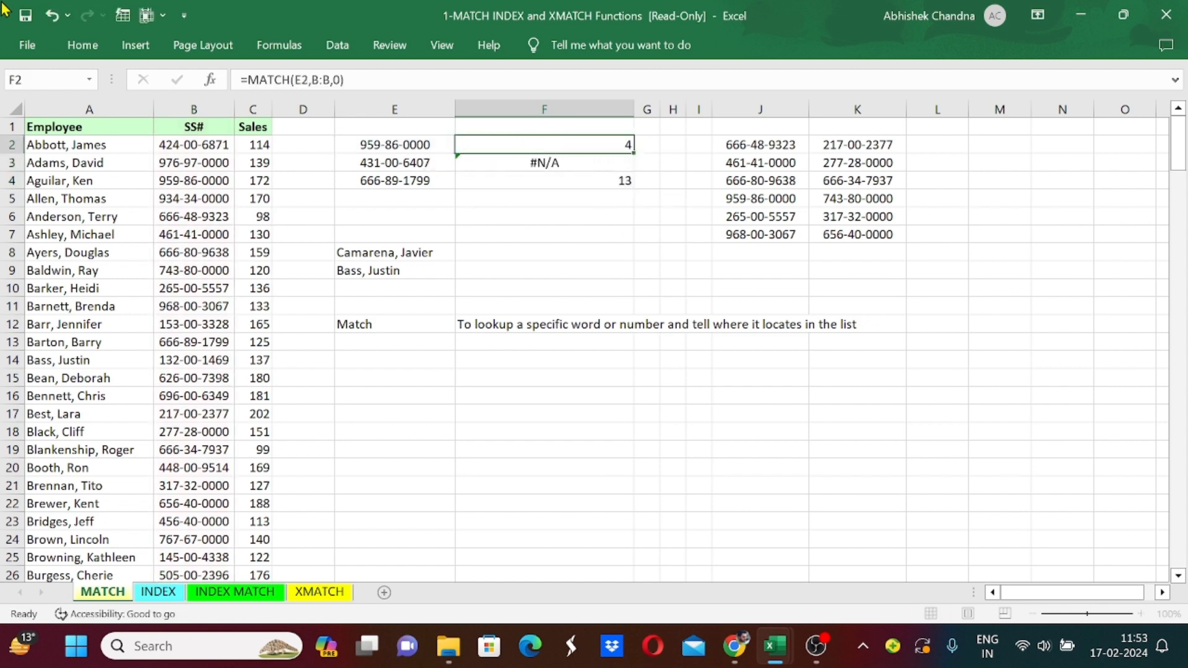
{"action": "left_click", "coordinate": [543, 180]}
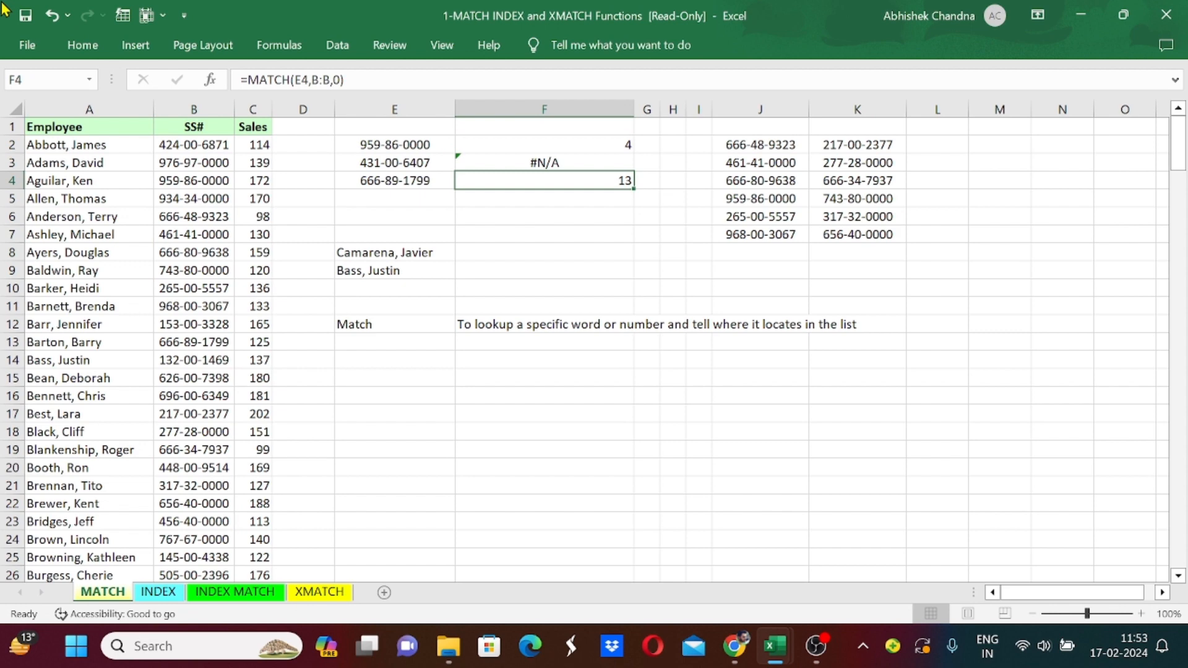
{"action": "left_click", "coordinate": [394, 181]}
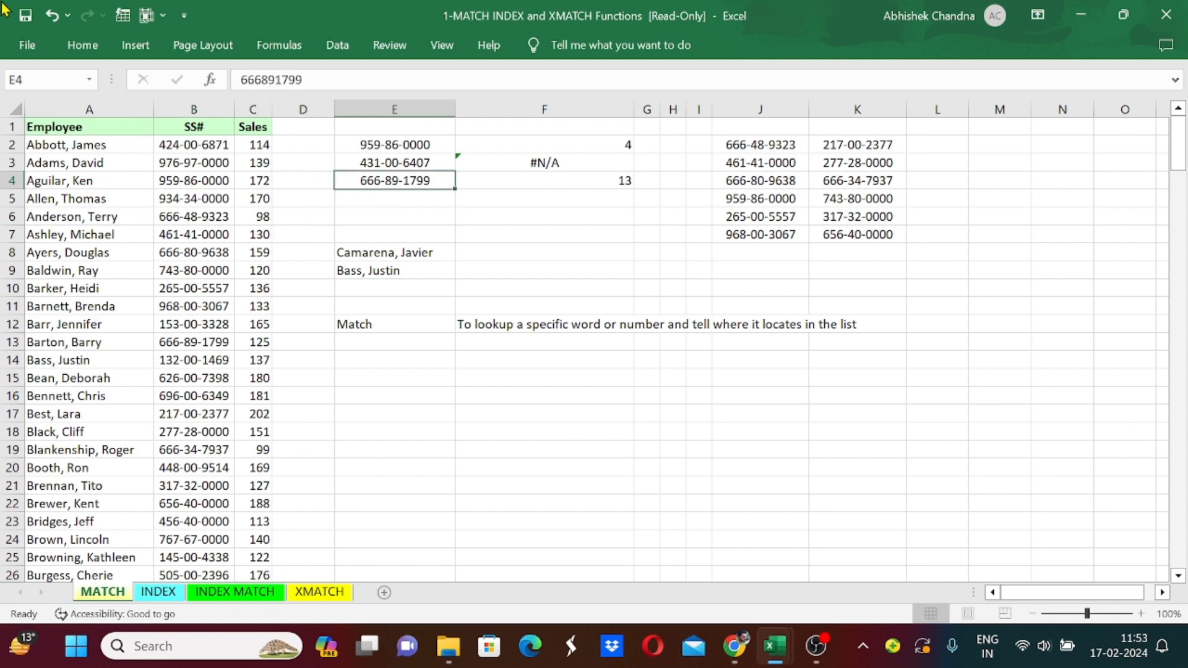
{"action": "left_click", "coordinate": [193, 252]}
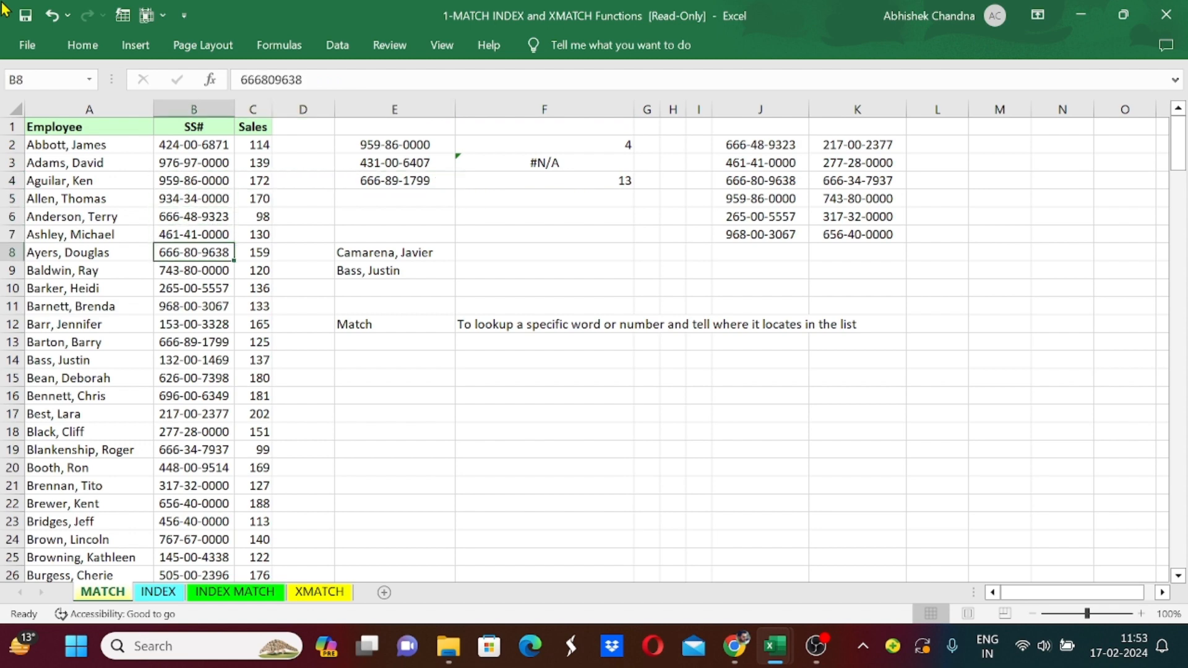
{"action": "left_click", "coordinate": [193, 341]}
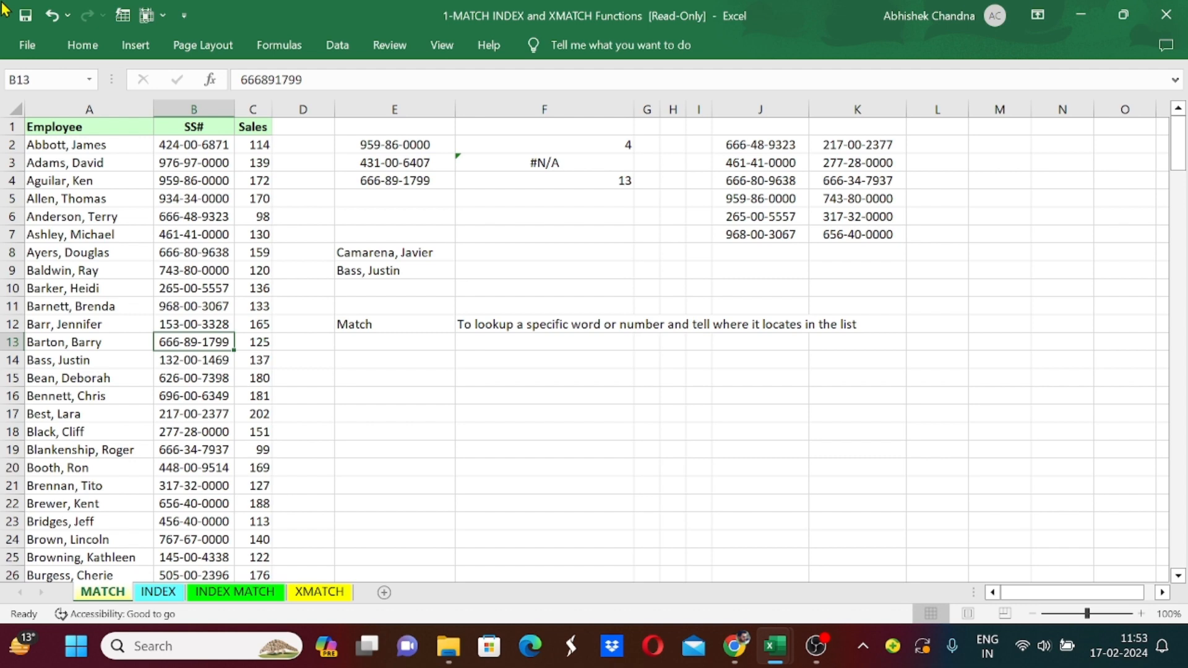
{"action": "left_click", "coordinate": [193, 126]}
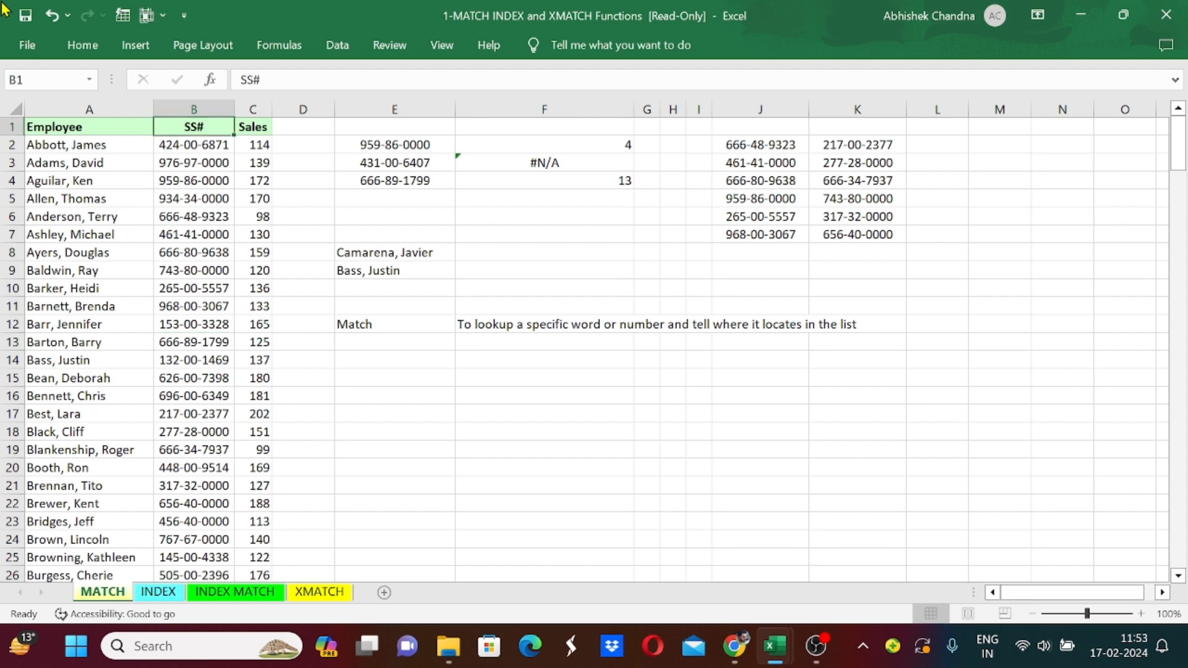
Compare the formulas returning 13 and #N/A against the SS# values, then begin rewriting F2.
{"action": "left_click", "coordinate": [543, 181]}
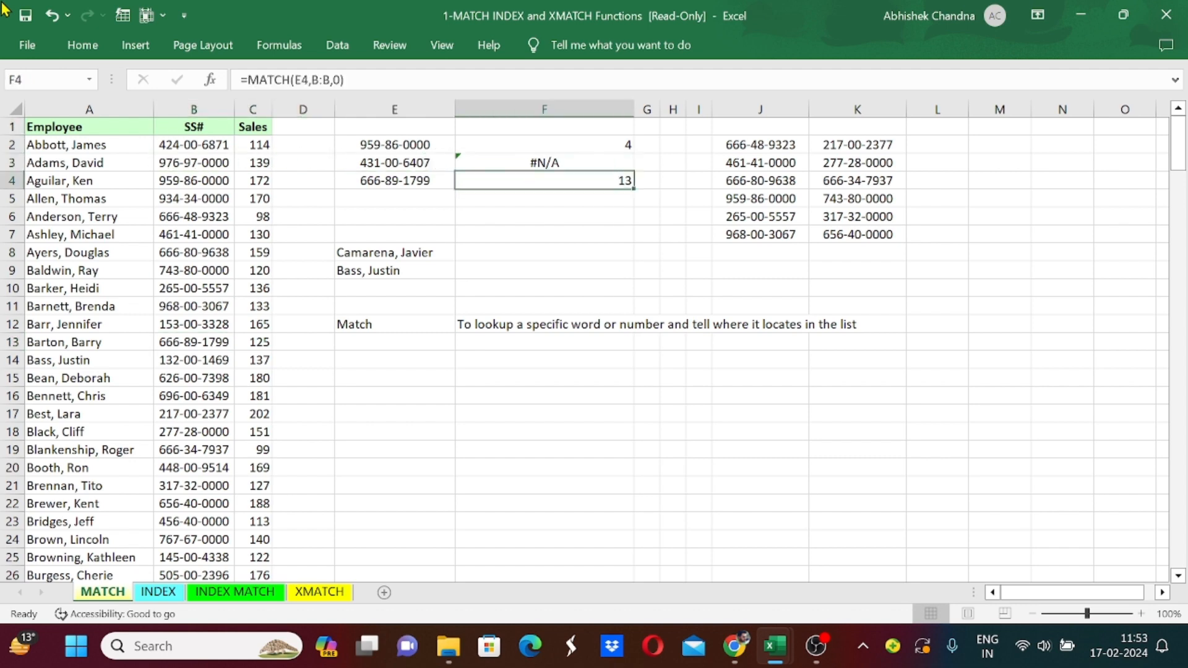
{"action": "left_click", "coordinate": [543, 162]}
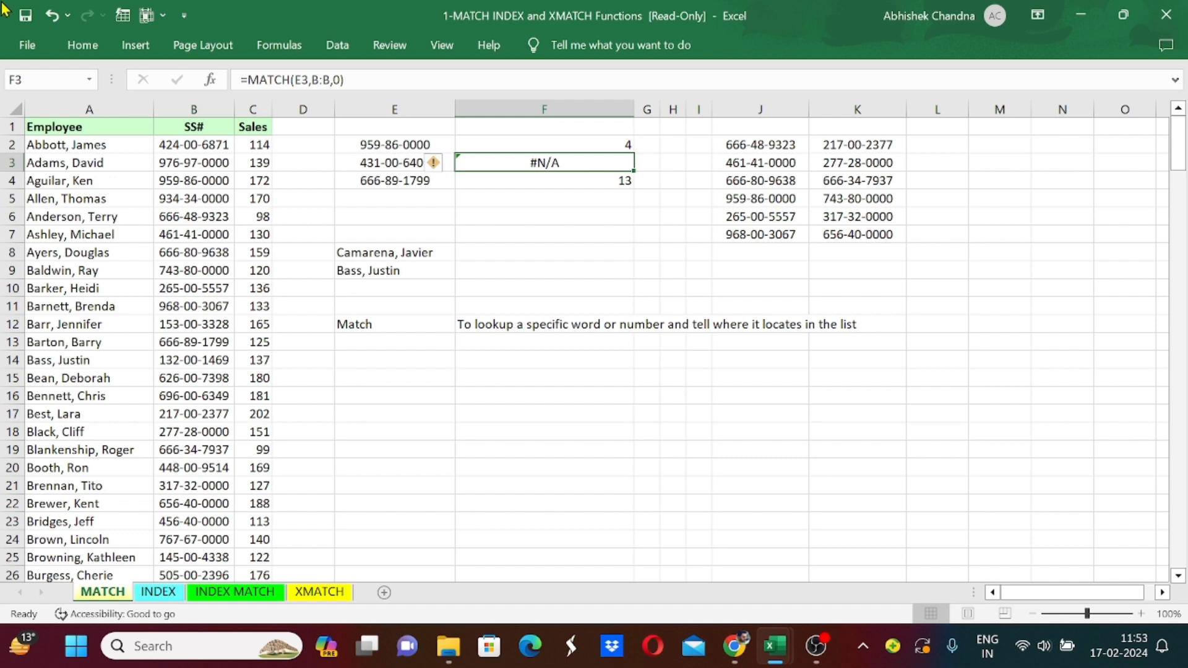
{"action": "left_click", "coordinate": [194, 162]}
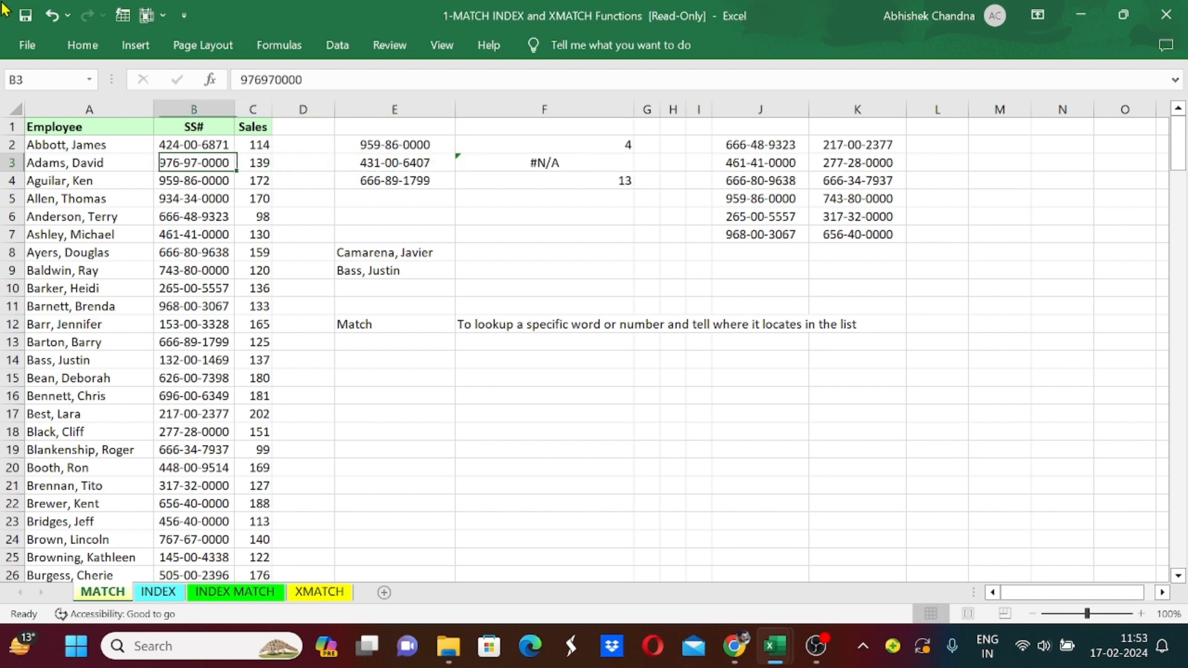
{"action": "left_click", "coordinate": [543, 163]}
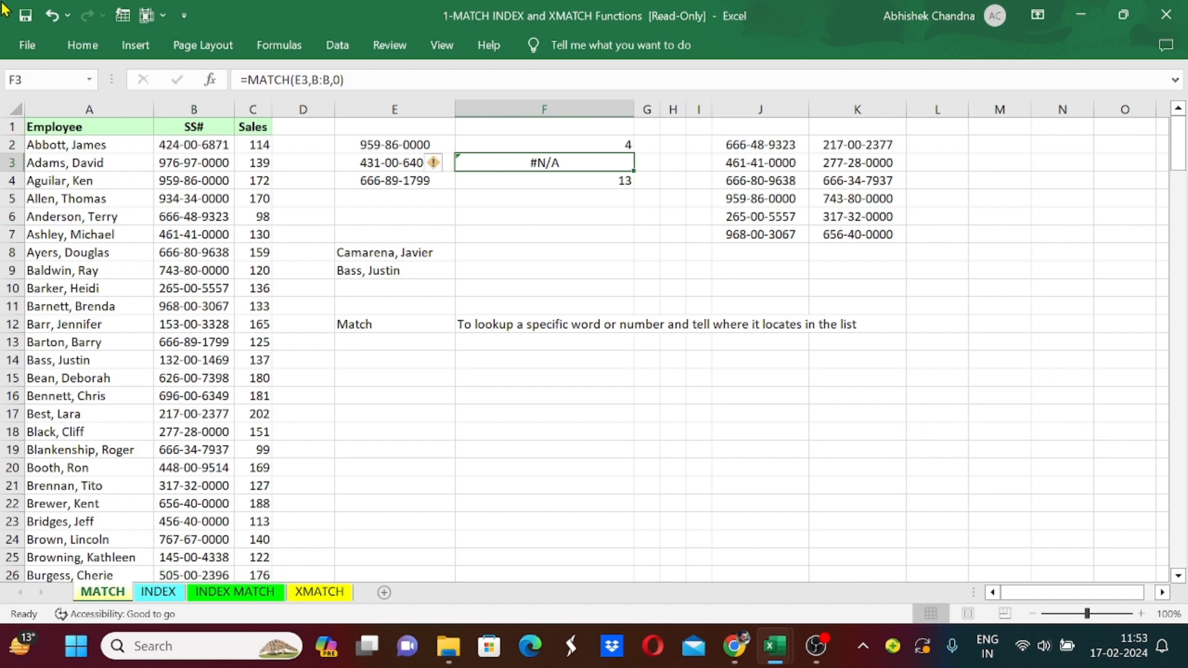
{"action": "left_click", "coordinate": [543, 145]}
{"action": "type", "text": "="}
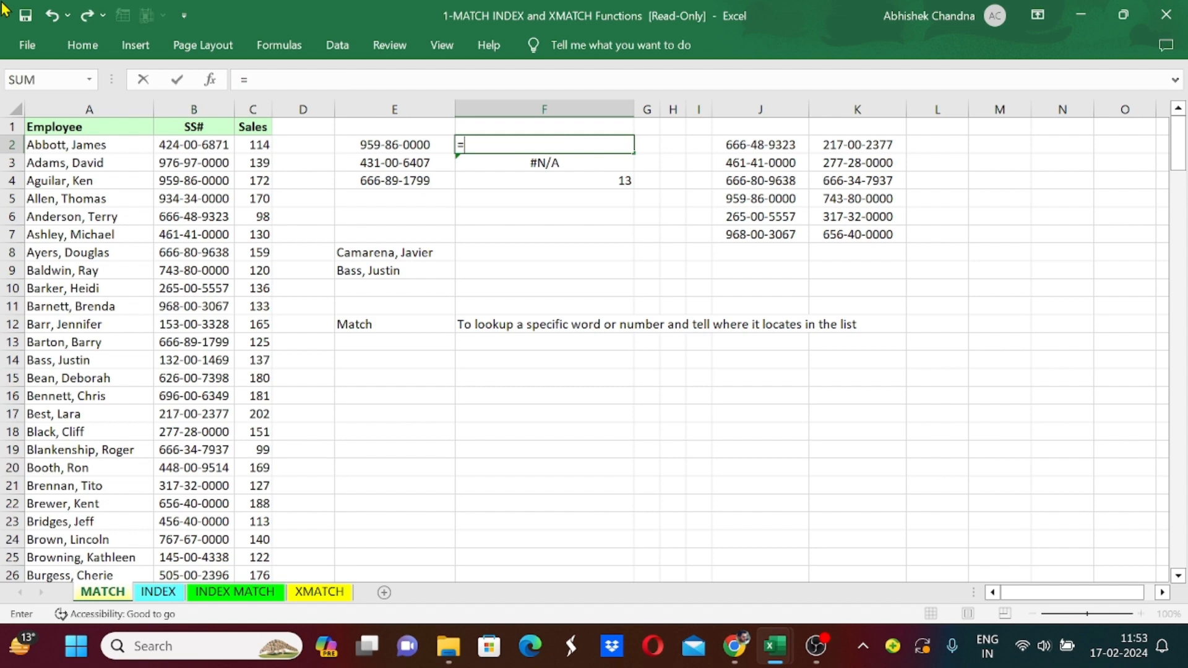
Wrap F2's exact MATCH of E2 against B:B in IFERROR, rejecting Excel's typo-correction prompt.
{"action": "type", "text": "if"}
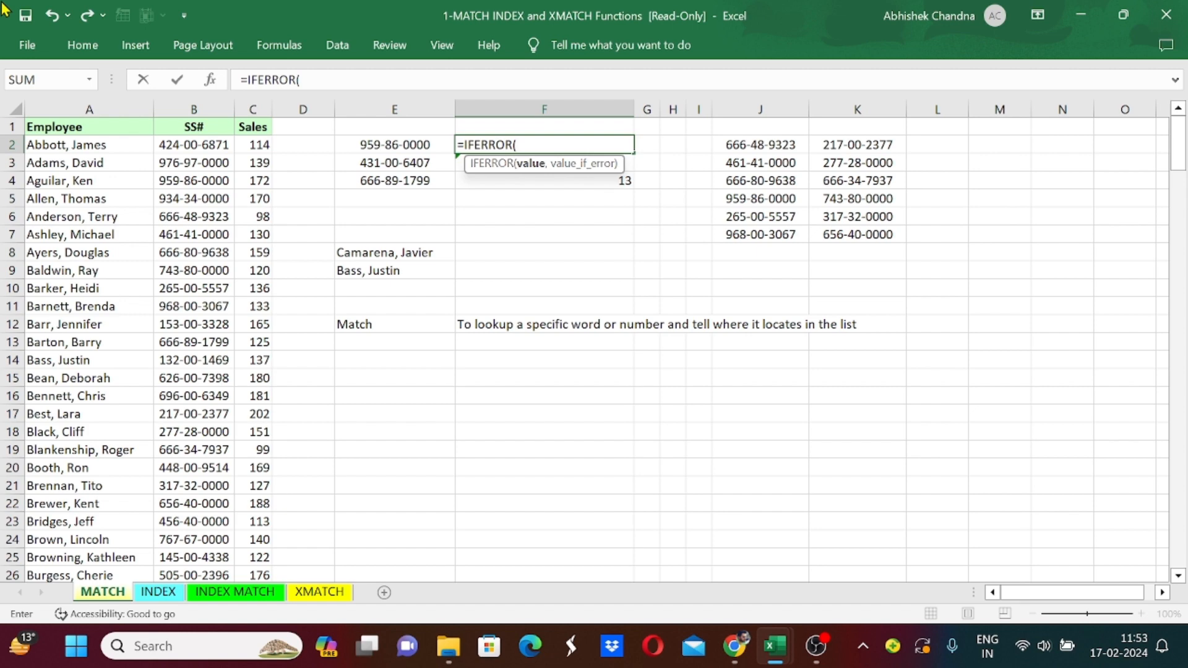
{"action": "type", "text": "M"}
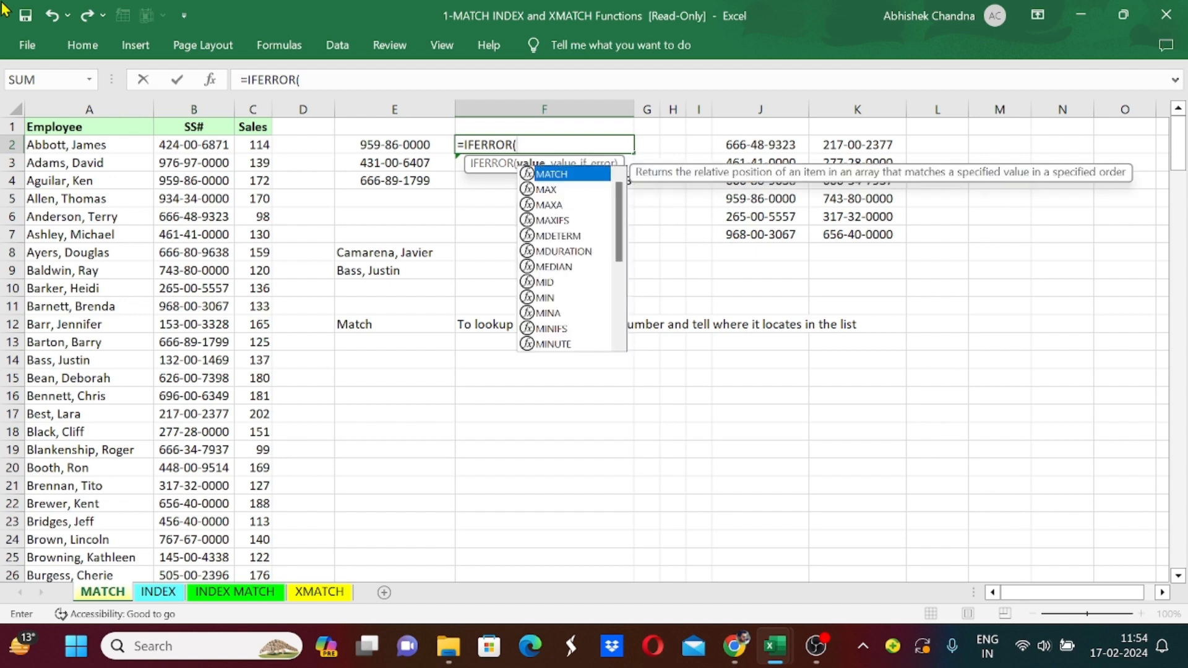
{"action": "type", "text": "match"}
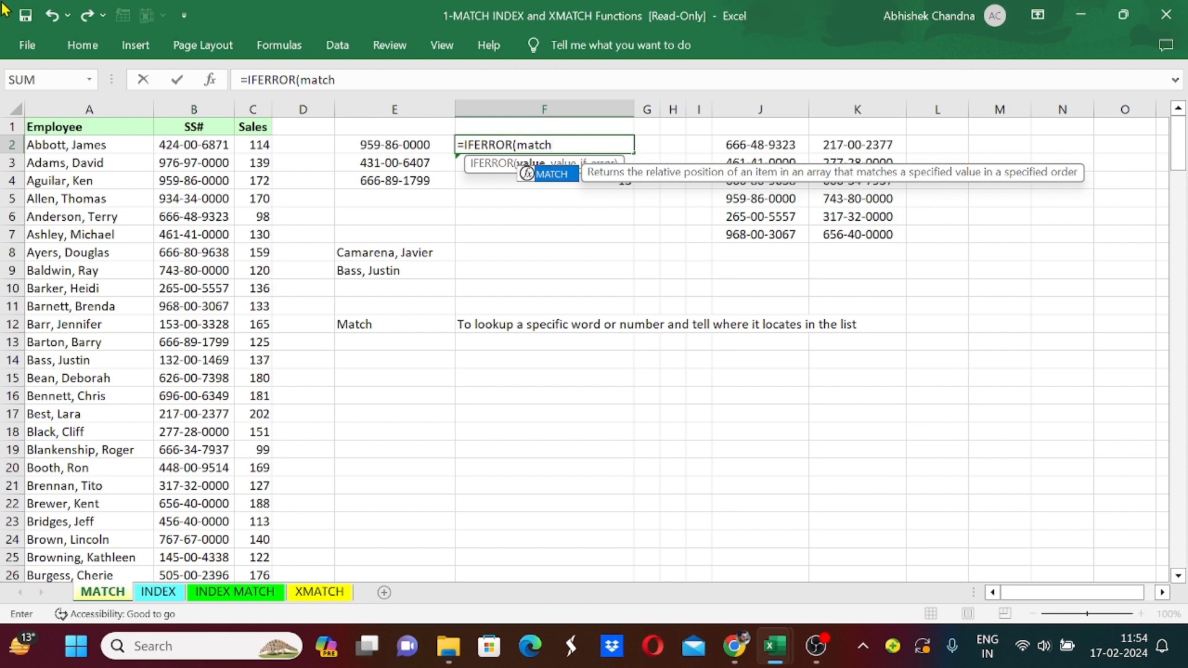
{"action": "left_click", "coordinate": [394, 145]}
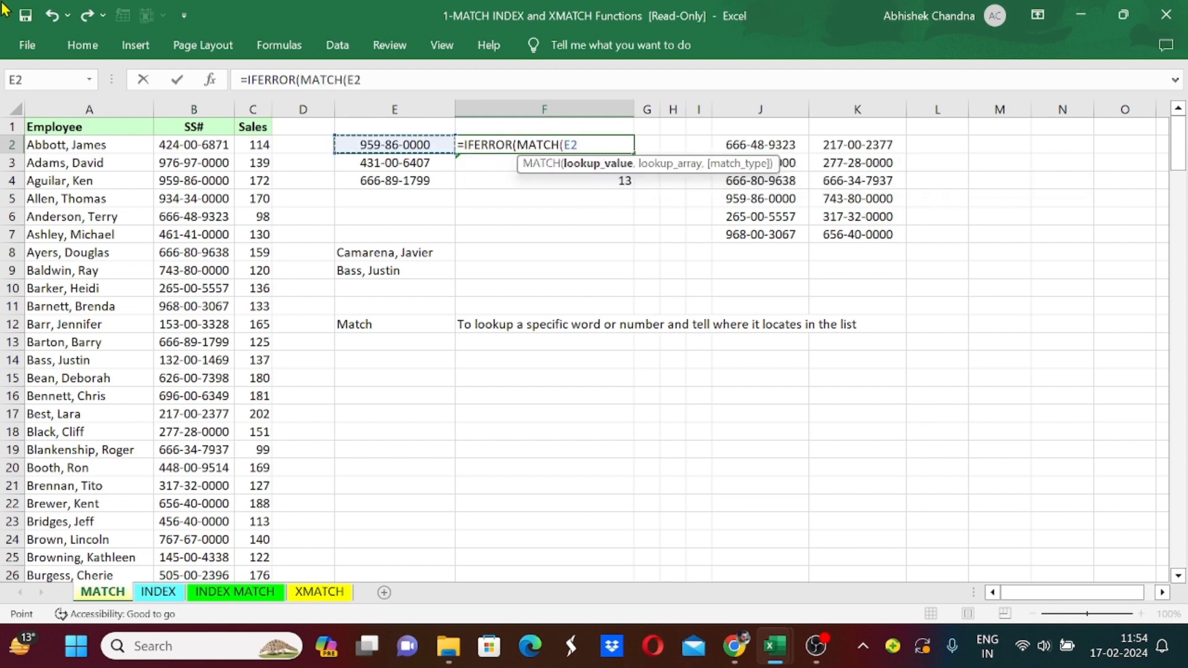
{"action": "type", "text": ","}
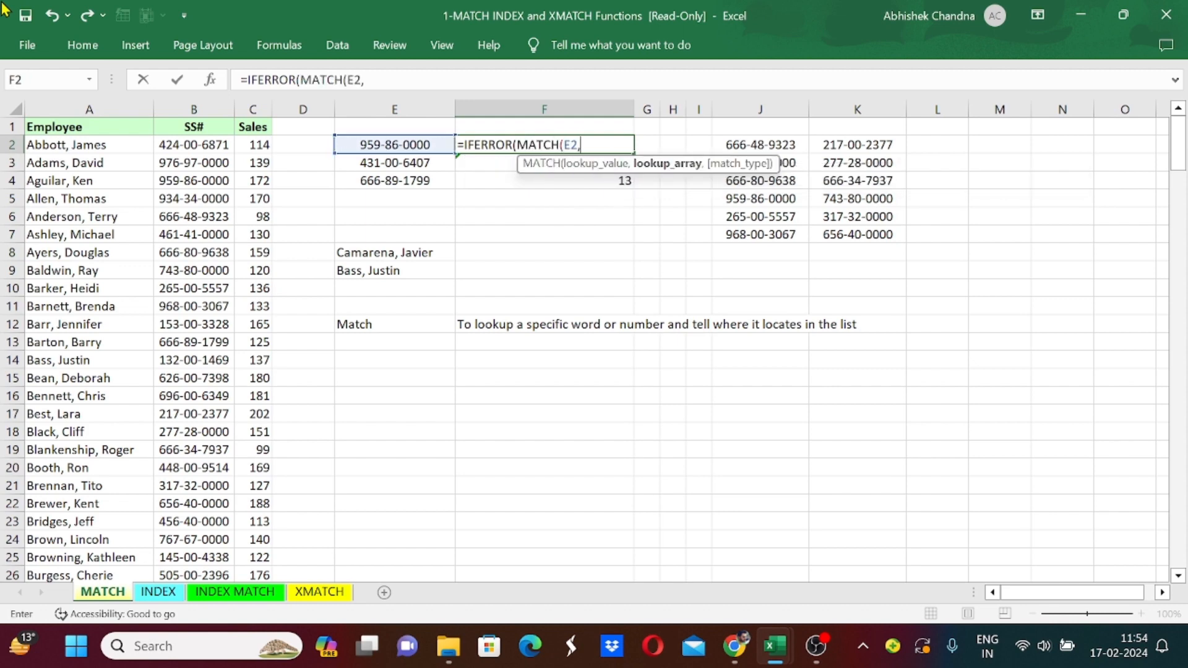
{"action": "left_click", "coordinate": [193, 109]}
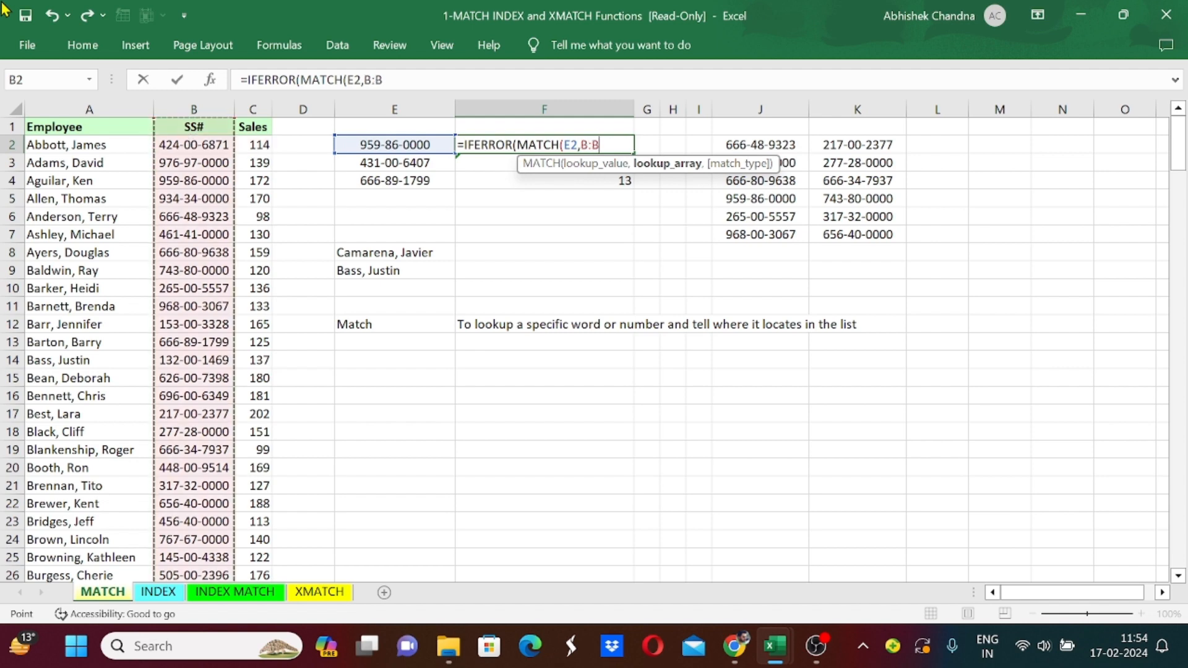
{"action": "type", "text": ",0)"}
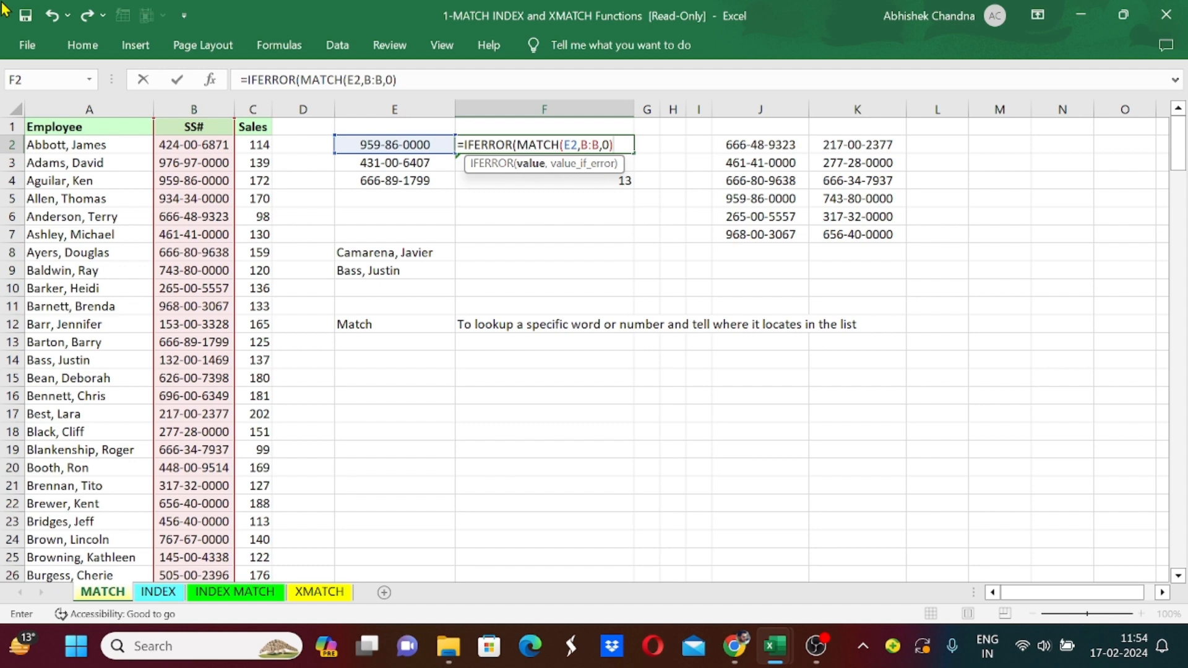
{"action": "type", "text": ","}
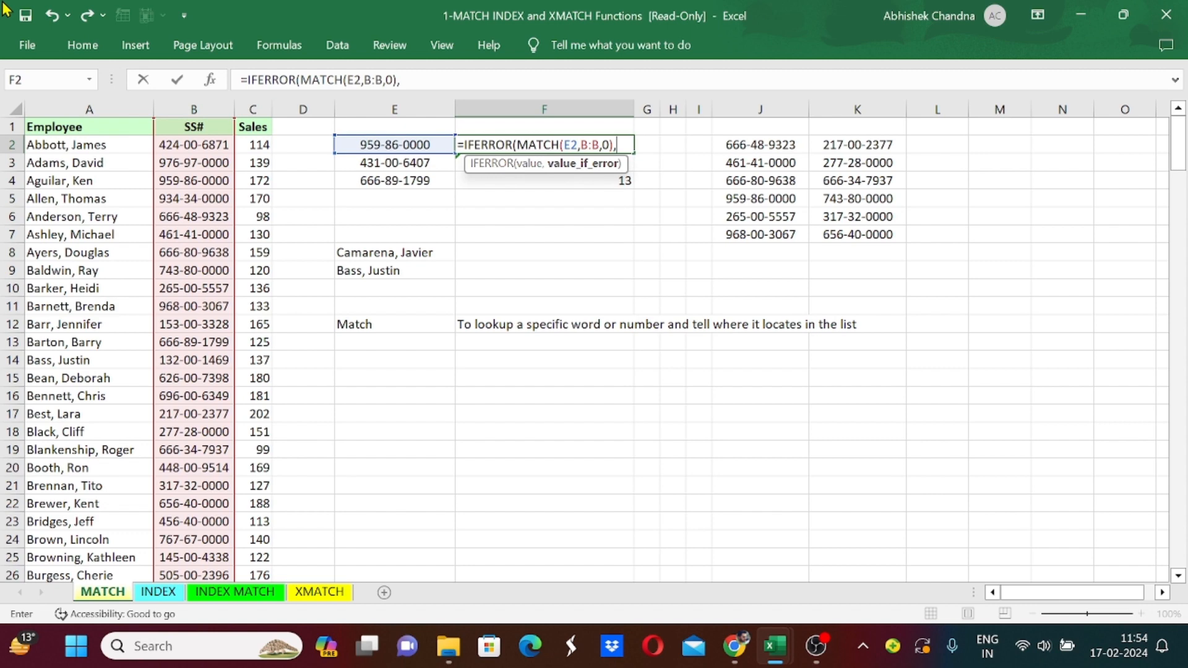
{"action": "type", "text": "\"Not fo"}
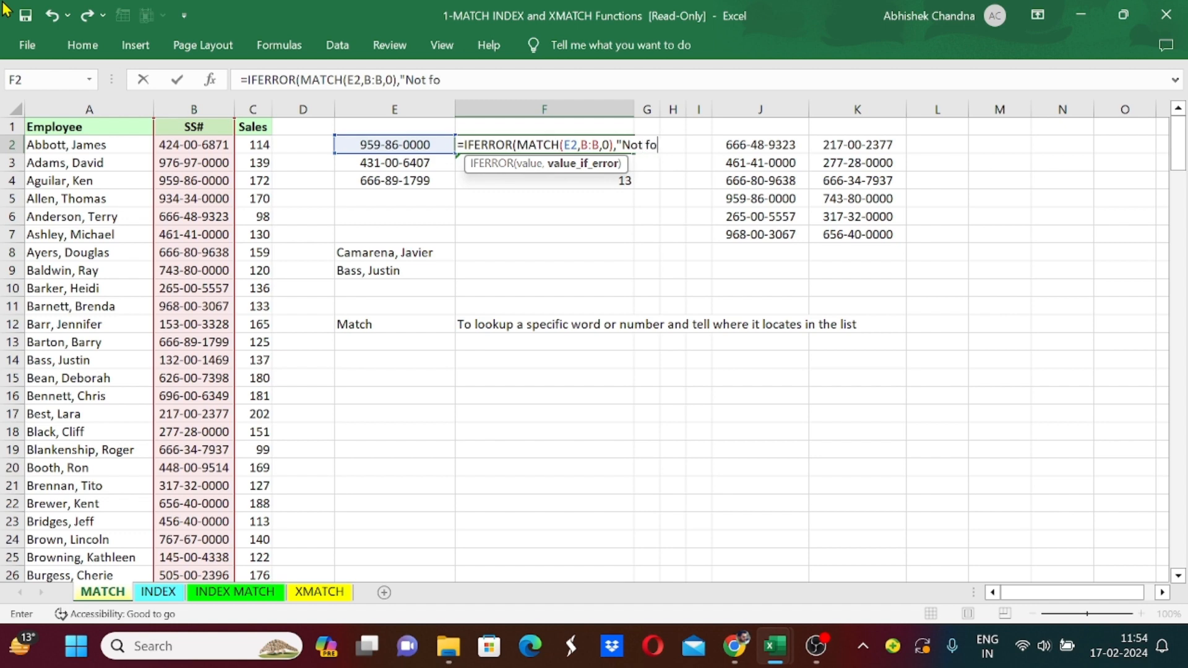
{"action": "key", "text": "enter"}
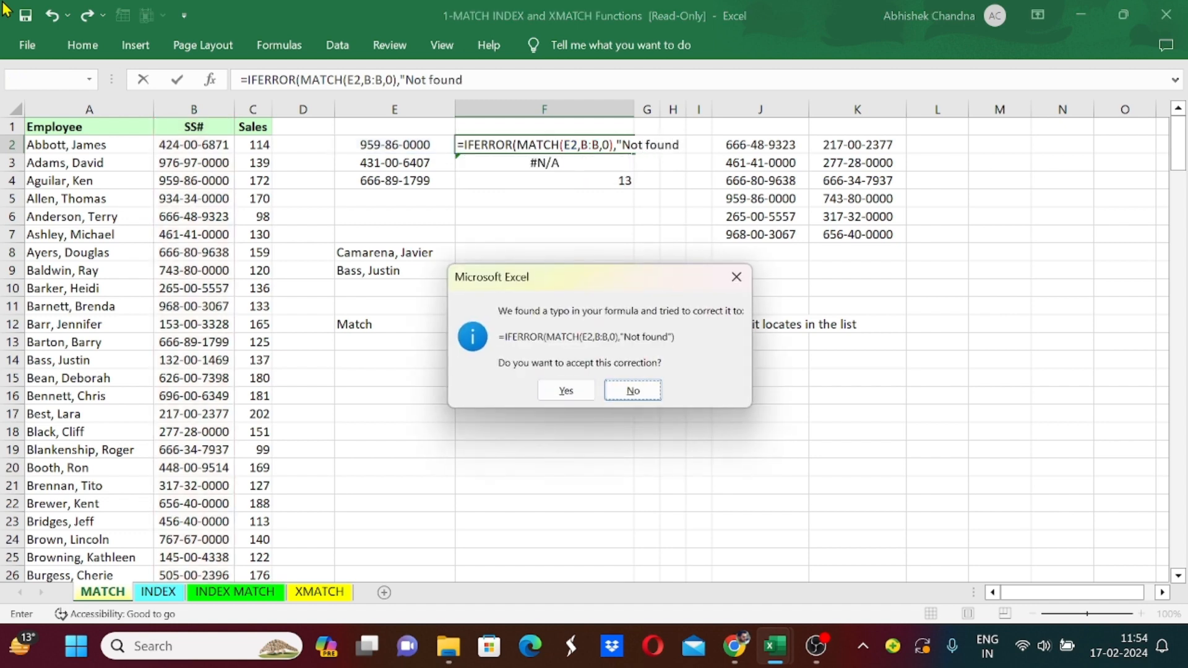
{"action": "left_click", "coordinate": [631, 390]}
{"action": "type", "text": "0"}
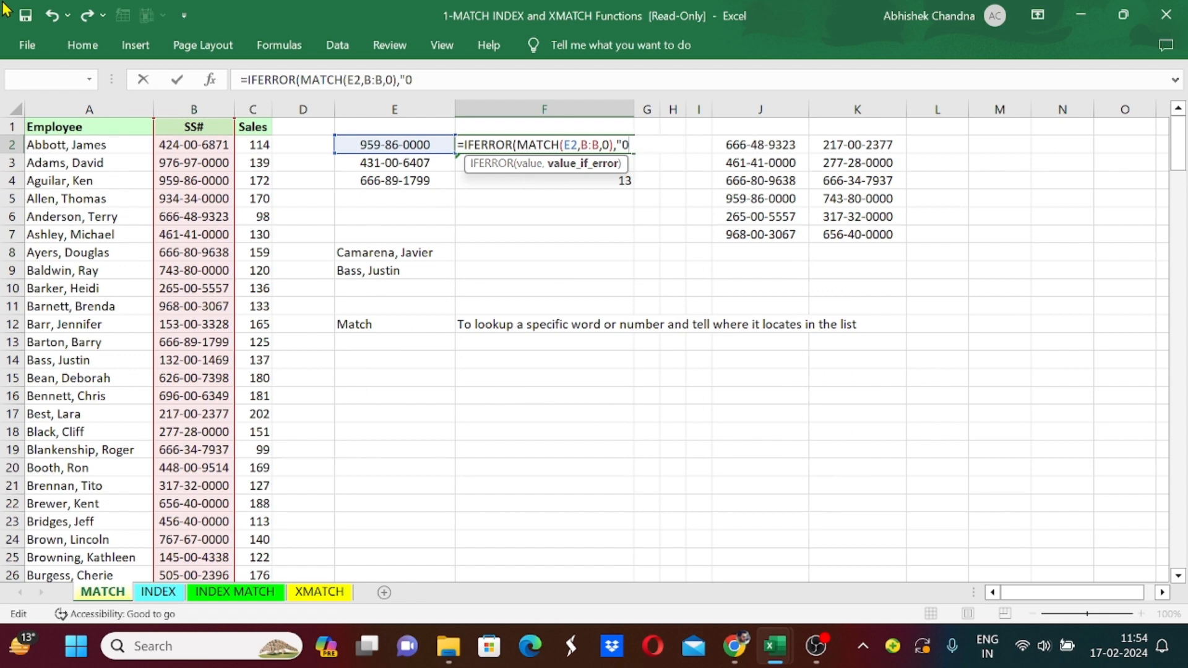
Fix the fallback to "Not found" in quotes and commit, F2 still returning 4.
{"action": "key", "text": "backspace"}
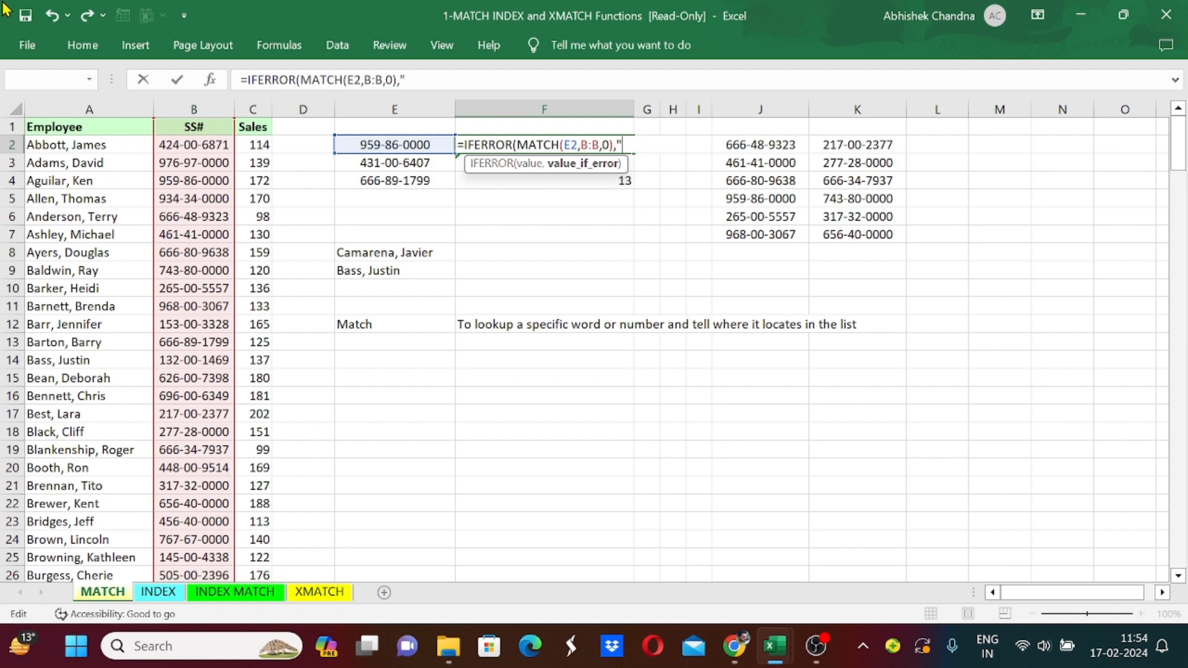
{"action": "type", "text": "Not"}
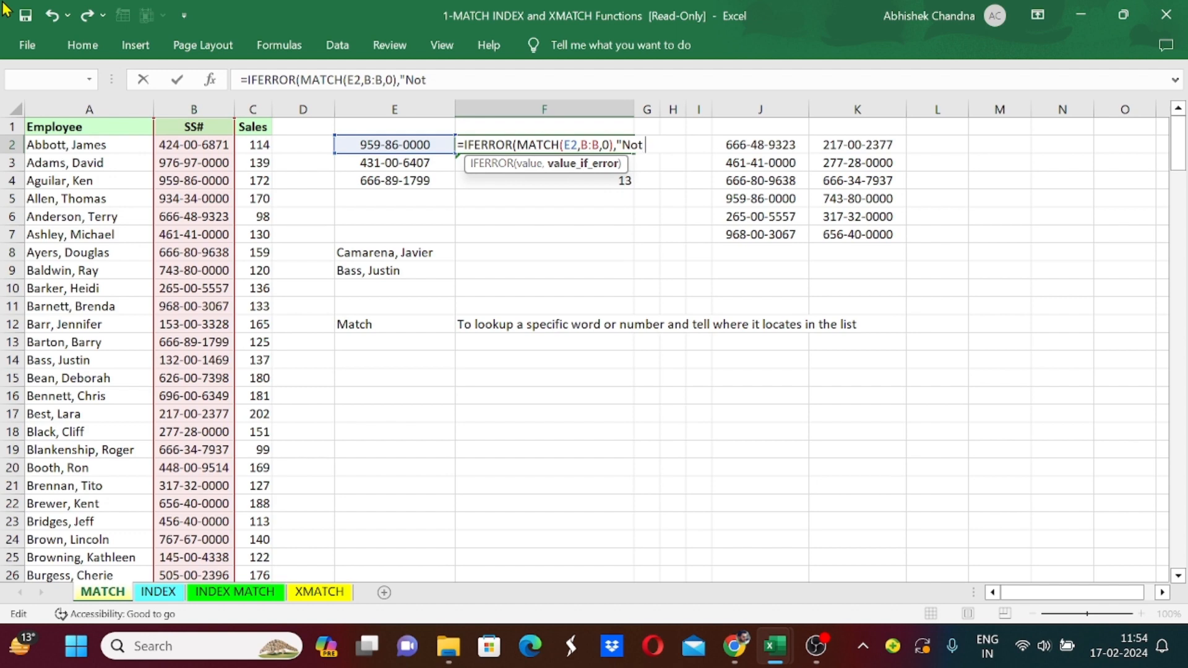
{"action": "type", "text": "found\")"}
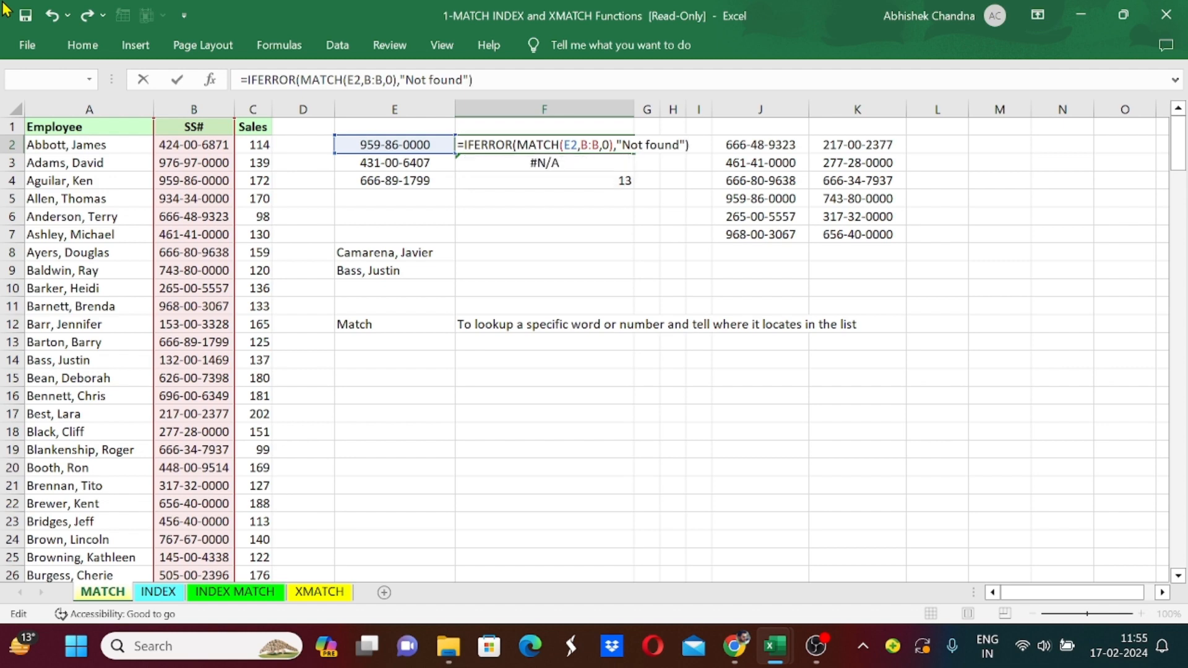
{"action": "key", "text": "Enter"}
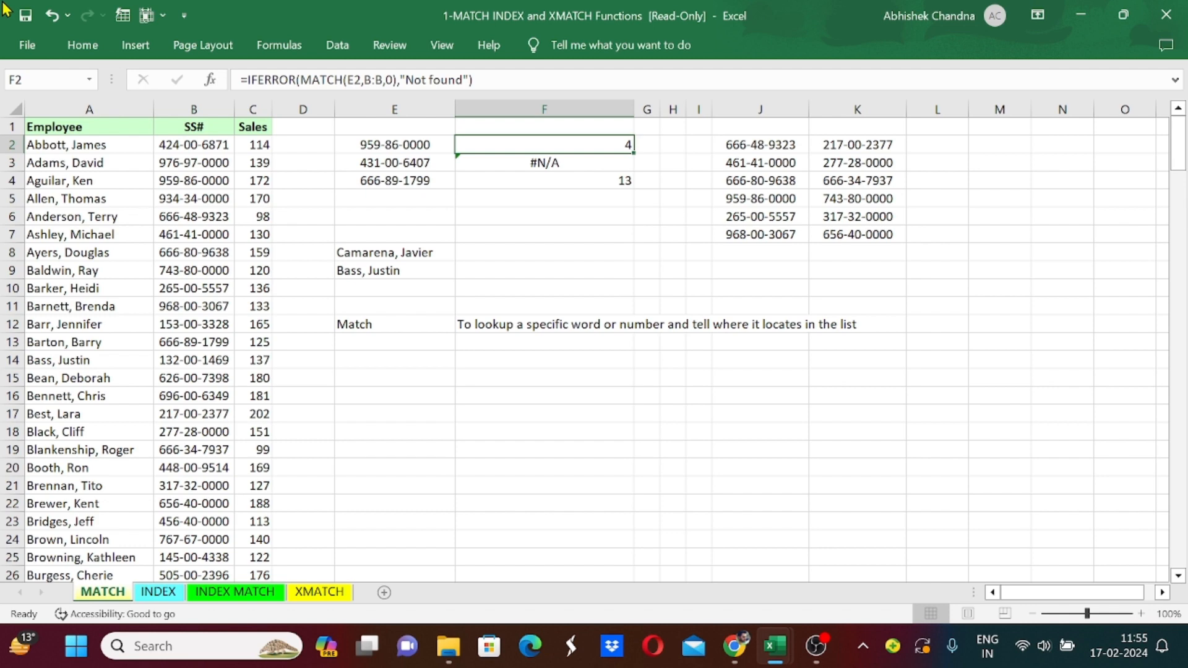
Copy the IFERROR formula from F2 into F3 so the missing SS# reads Not found.
{"action": "key", "text": "ctrl+c"}
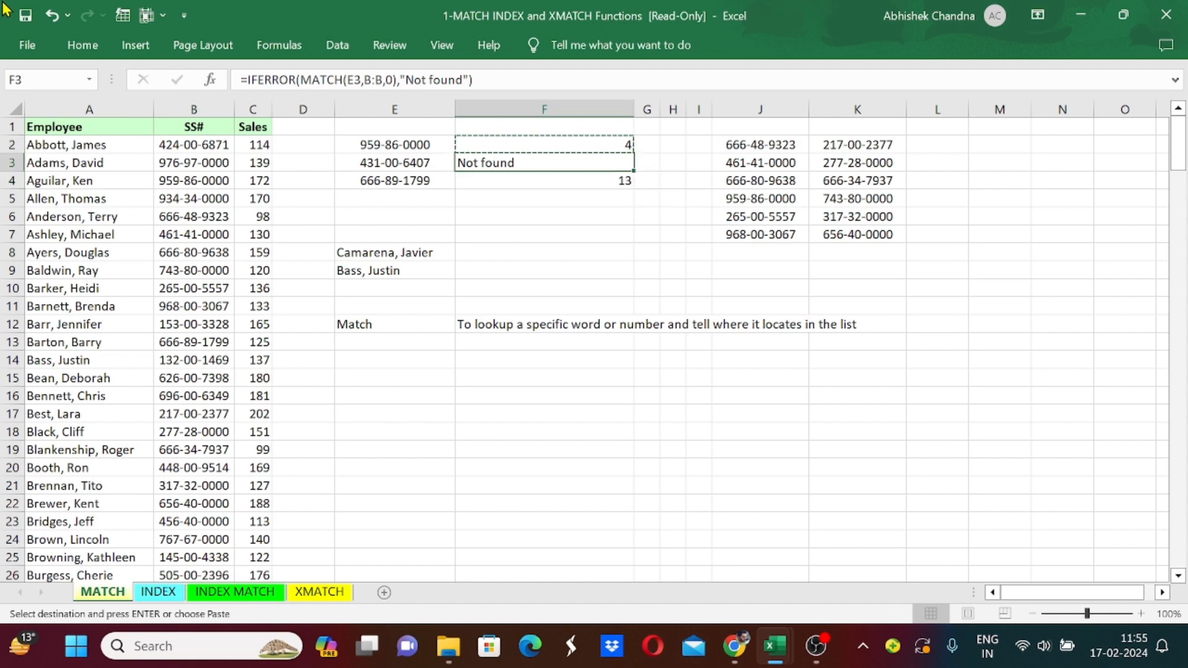
{"action": "key", "text": "Escape"}
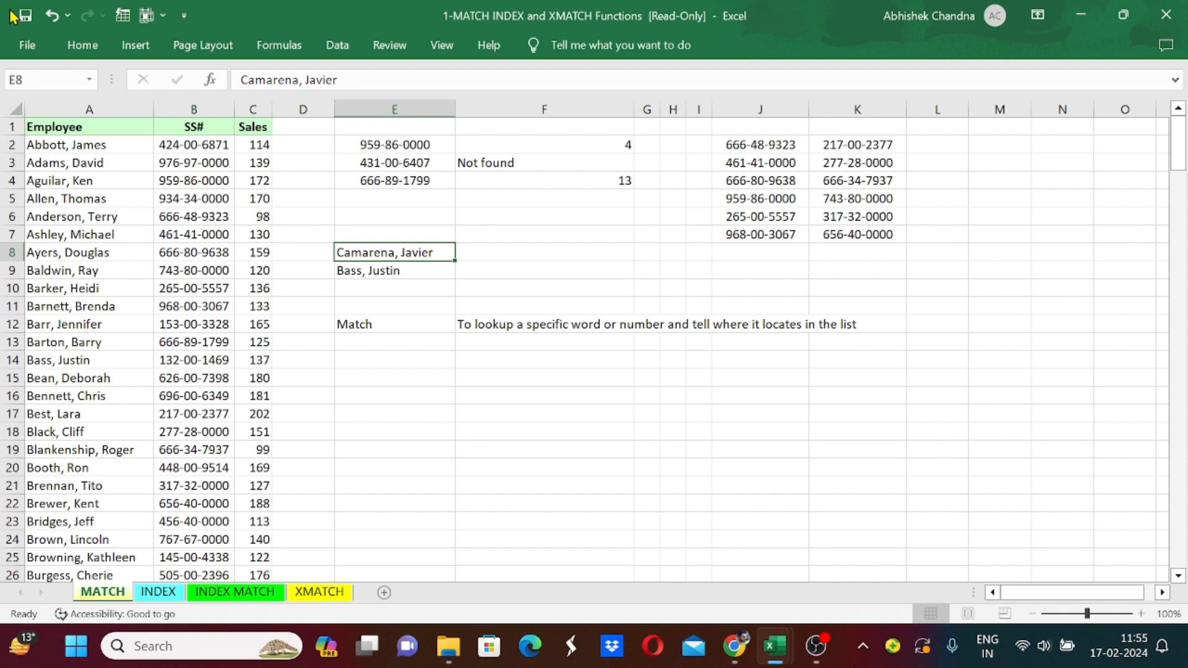
{"action": "left_click", "coordinate": [545, 252]}
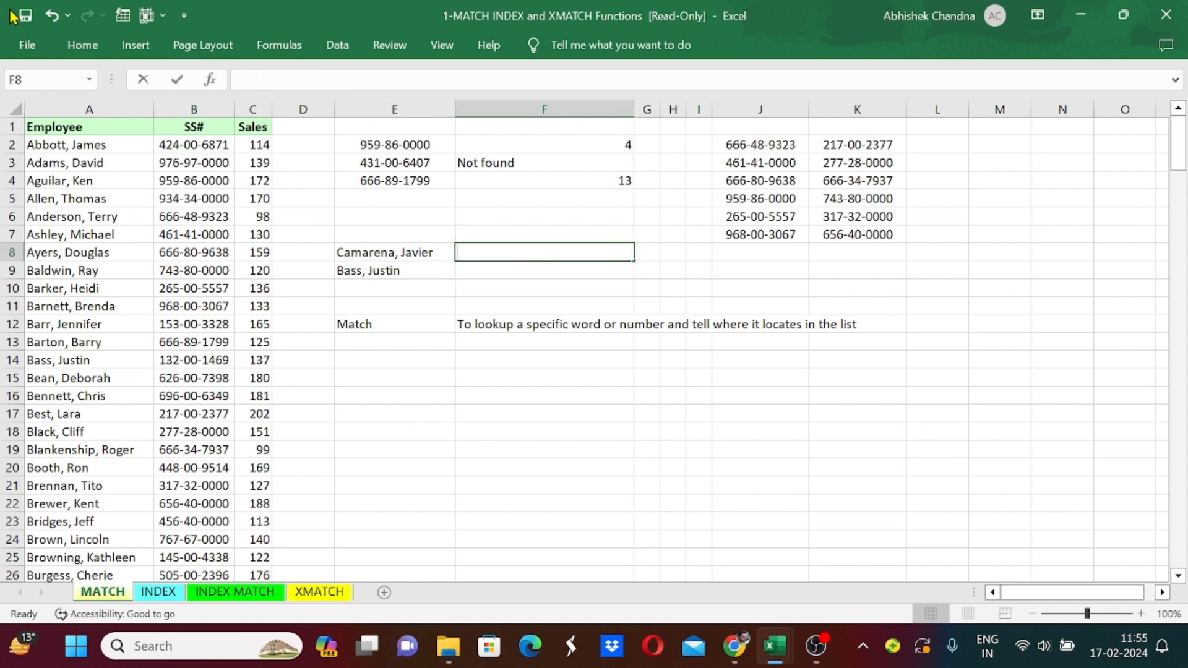
{"action": "type", "text": "=match"}
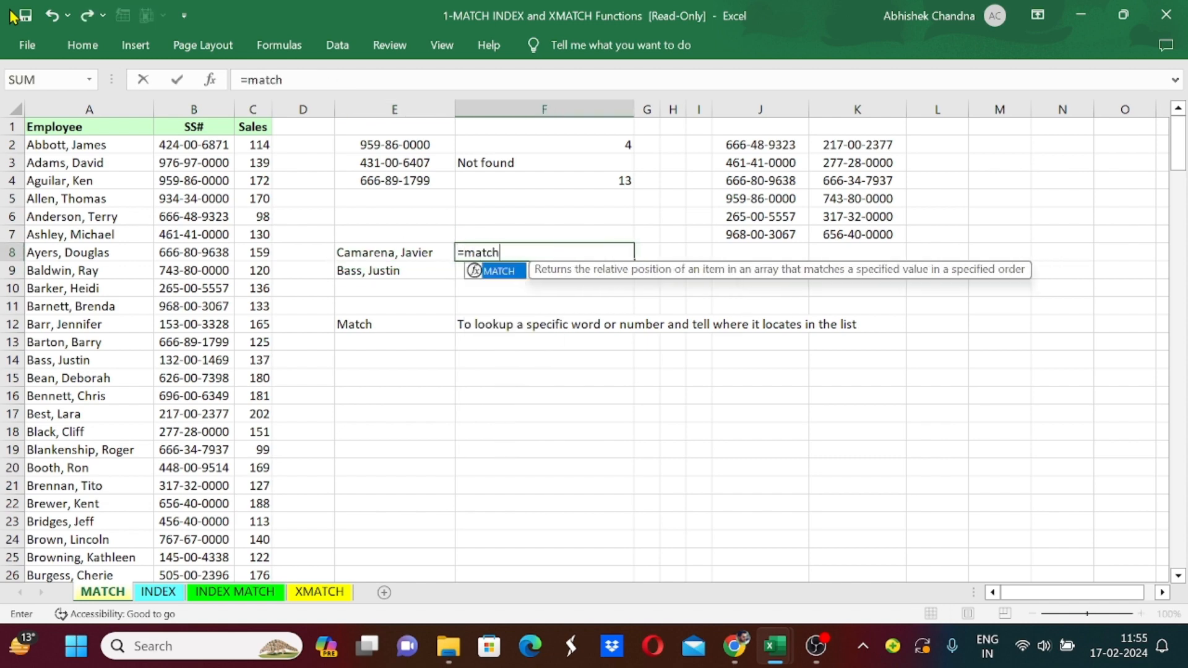
{"action": "left_click", "coordinate": [89, 253]}
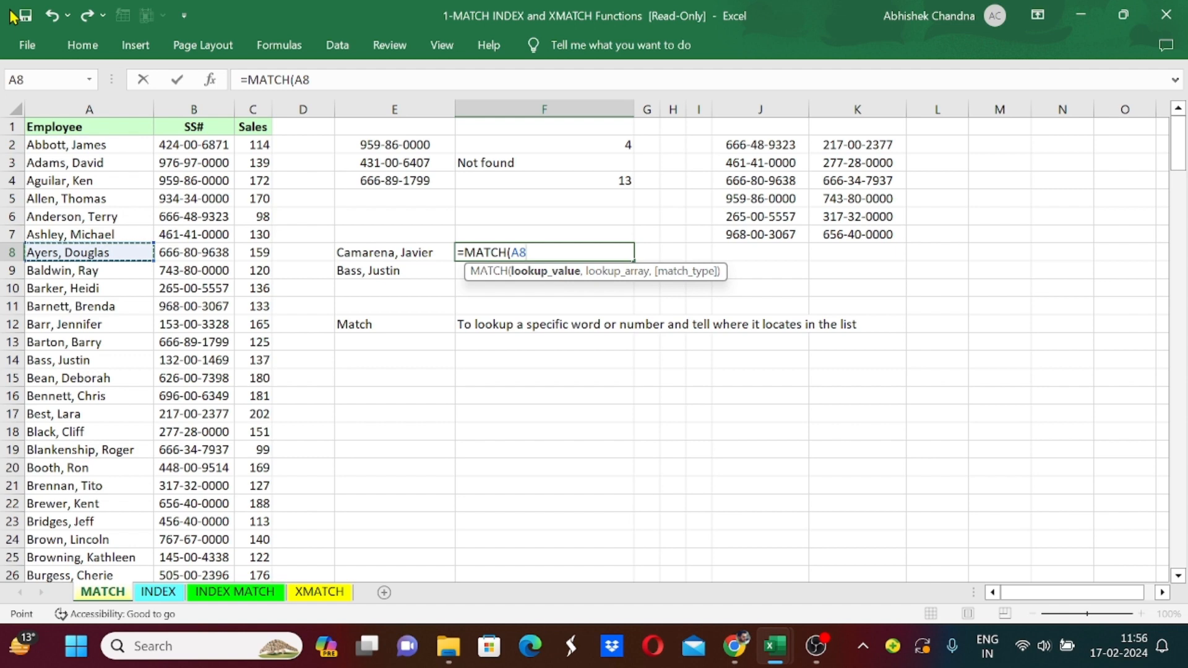
{"action": "left_click", "coordinate": [394, 252]}
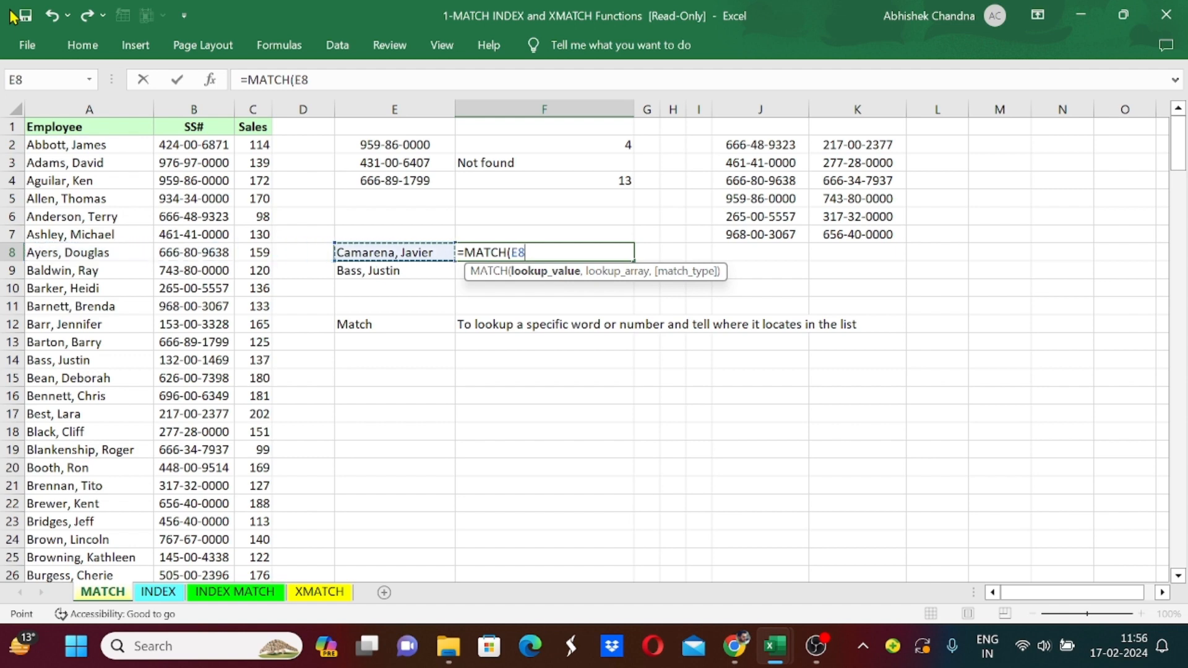
{"action": "left_click", "coordinate": [89, 252]}
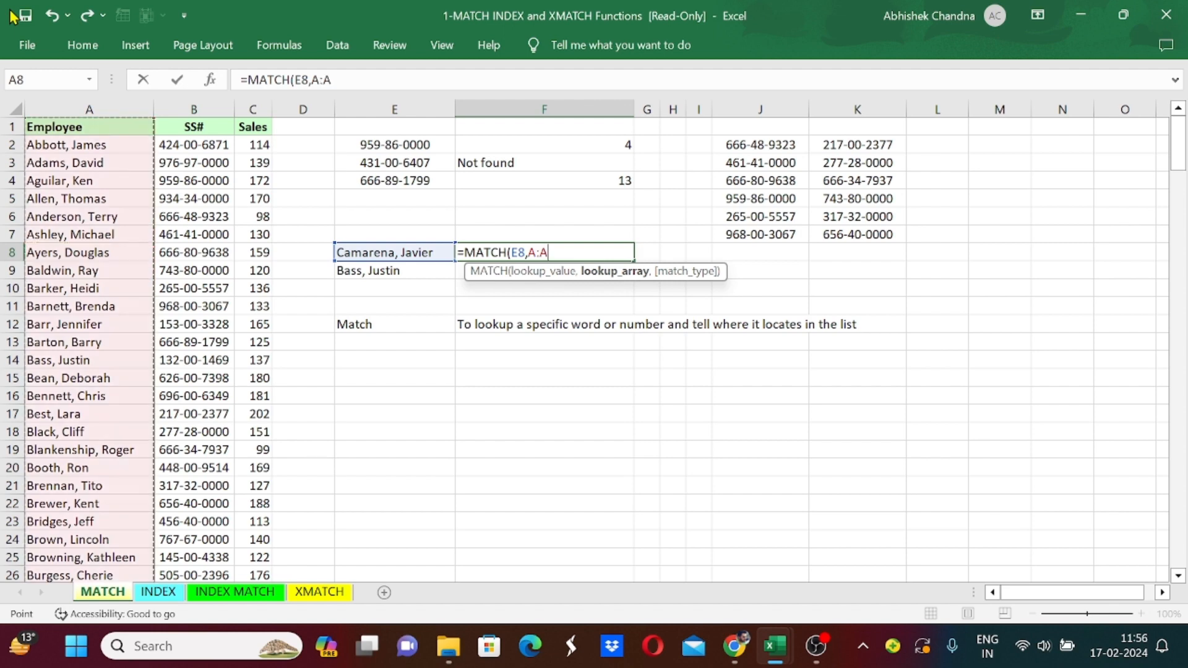
{"action": "type", "text": ","}
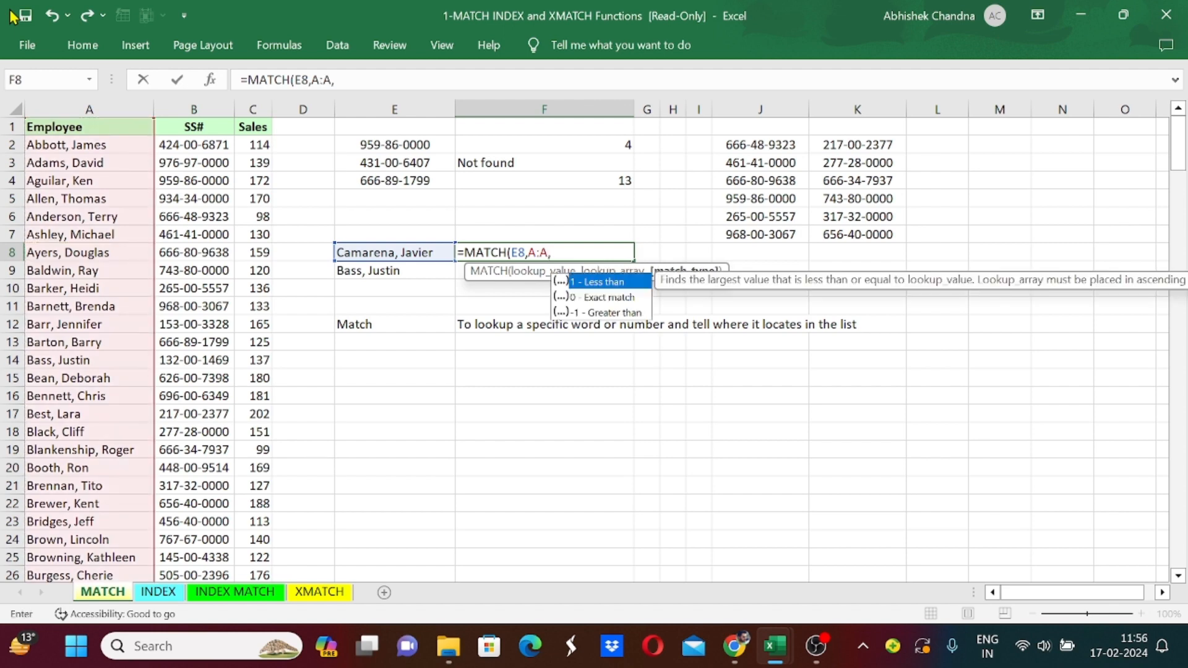
{"action": "type", "text": "0)"}
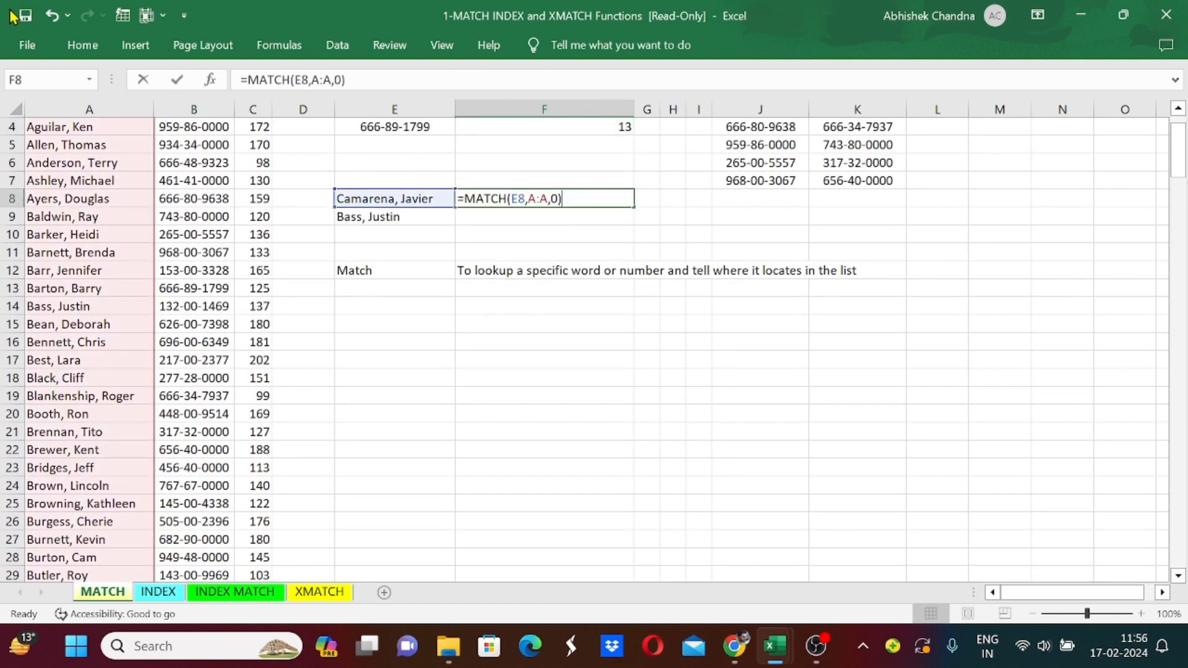
{"action": "key", "text": "Enter"}
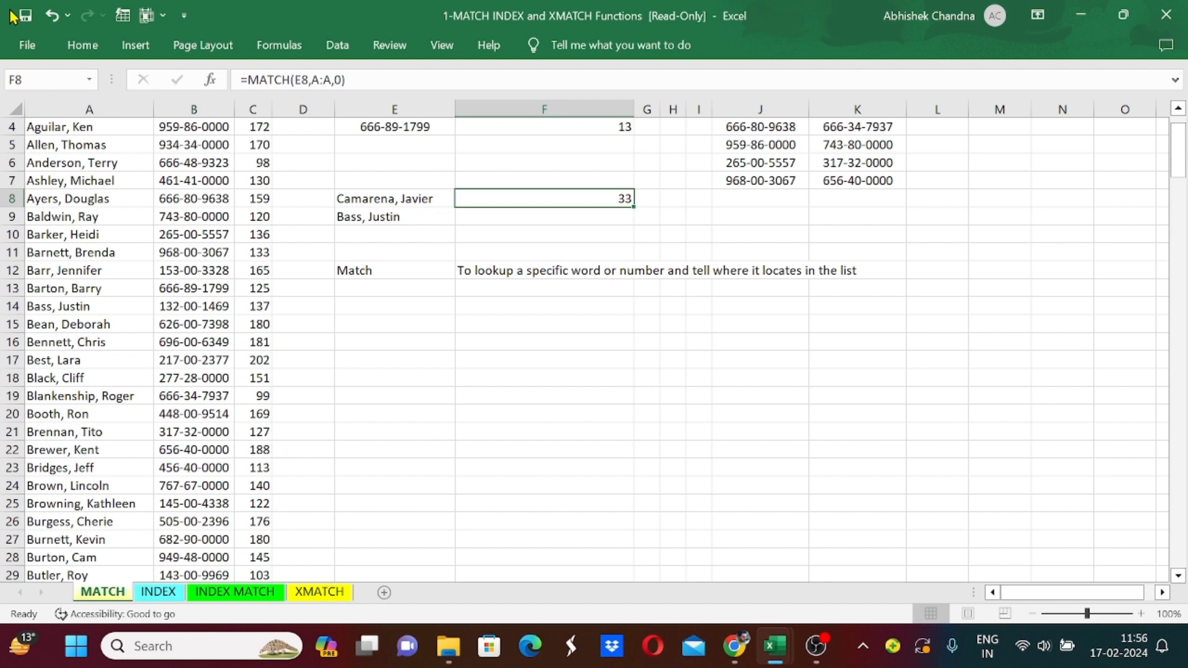
{"action": "left_click", "coordinate": [88, 198]}
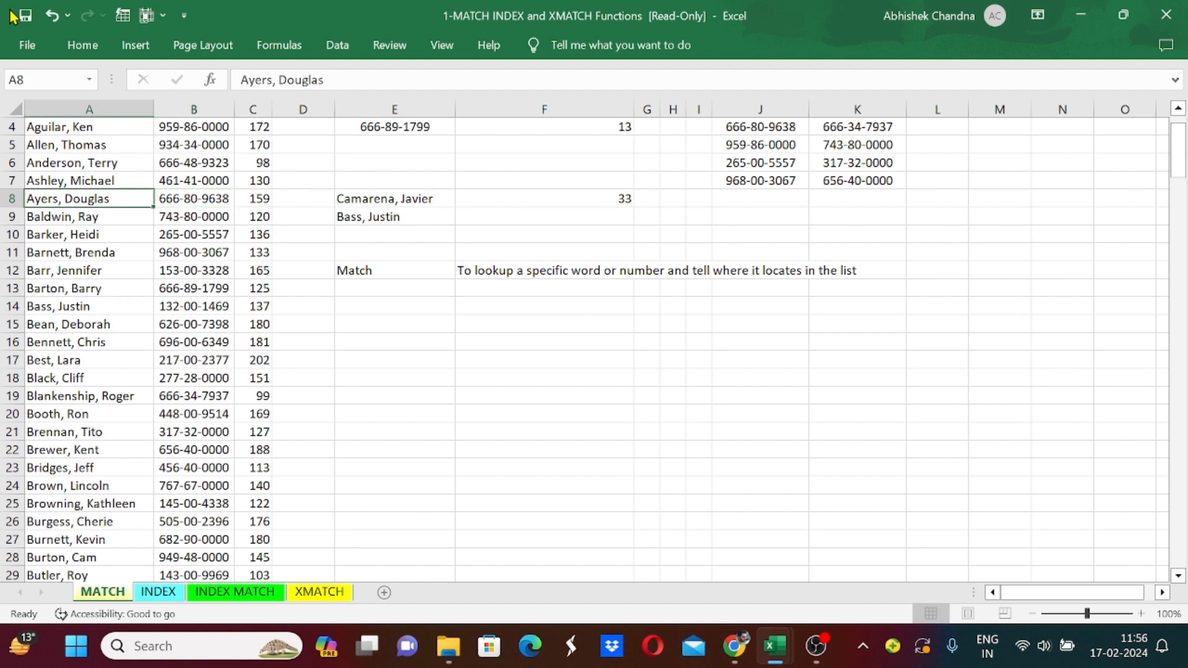
{"action": "left_click", "coordinate": [57, 413]}
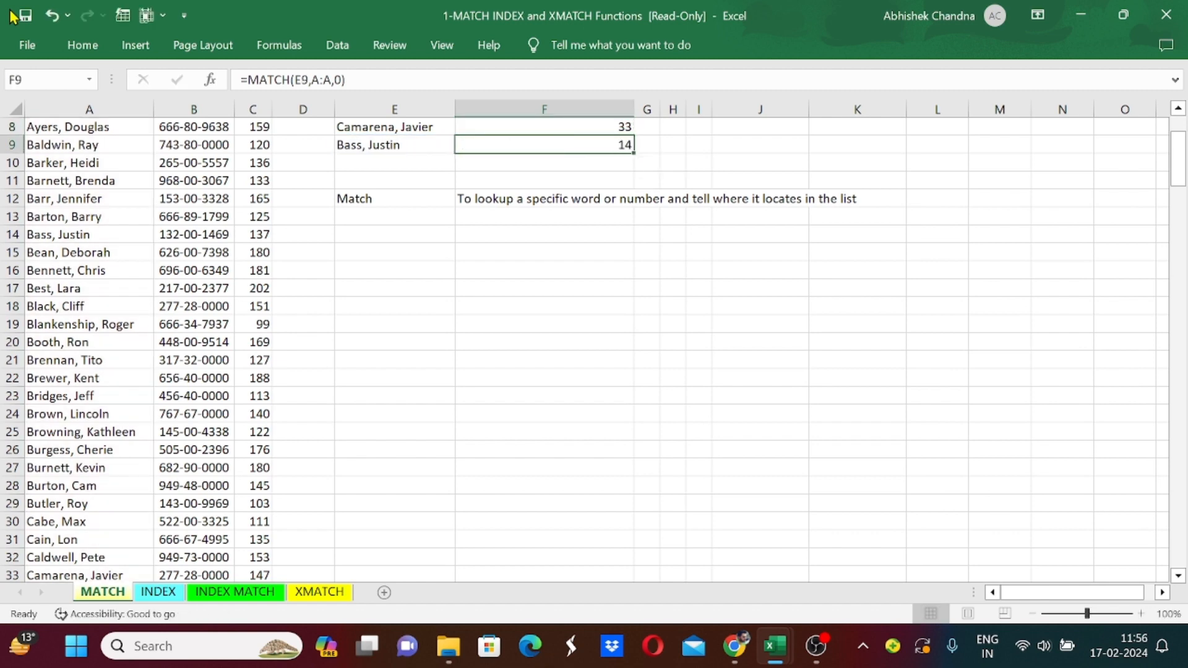
{"action": "left_click", "coordinate": [394, 145]}
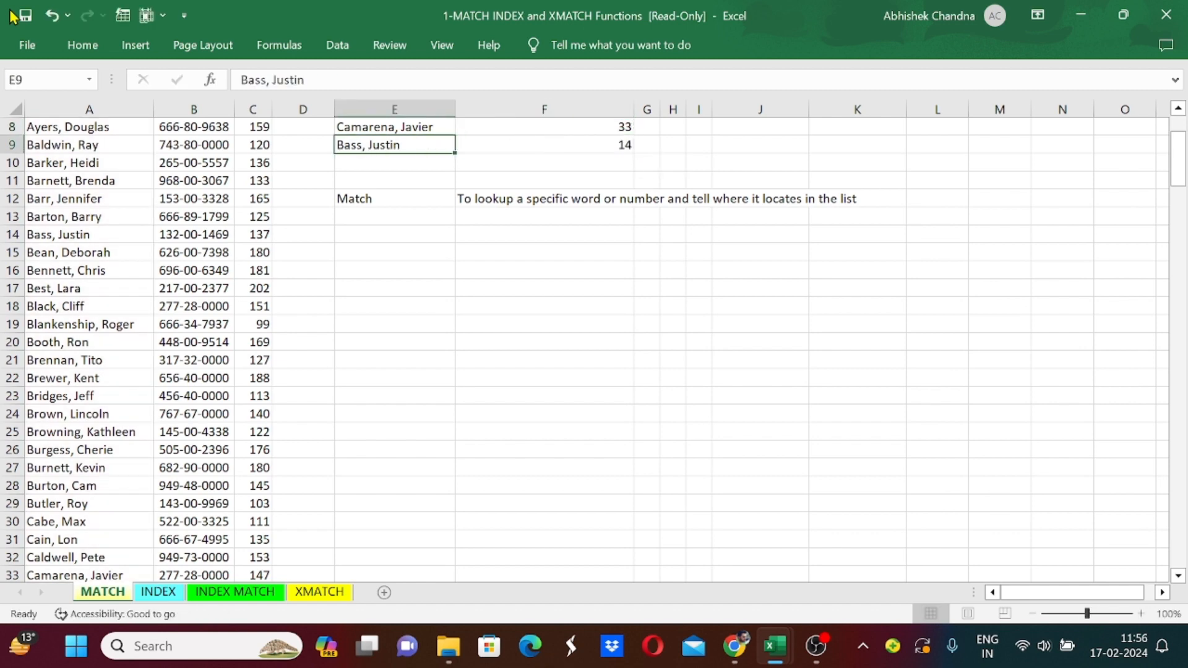
{"action": "left_click", "coordinate": [252, 144]}
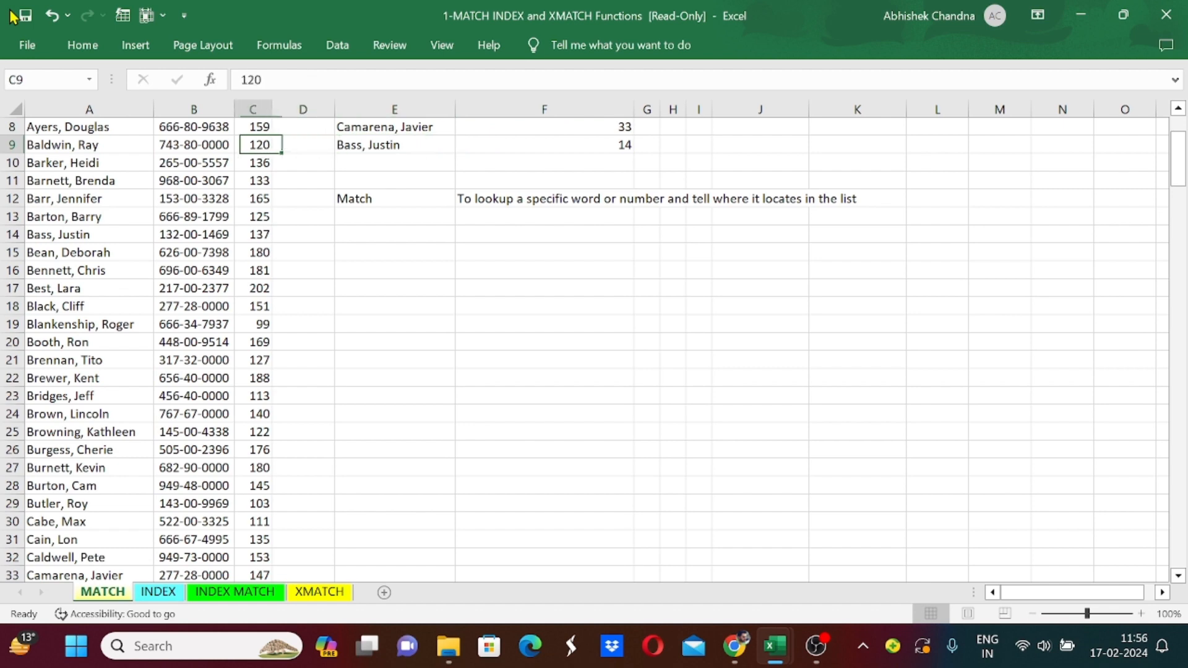
{"action": "left_click", "coordinate": [393, 126]}
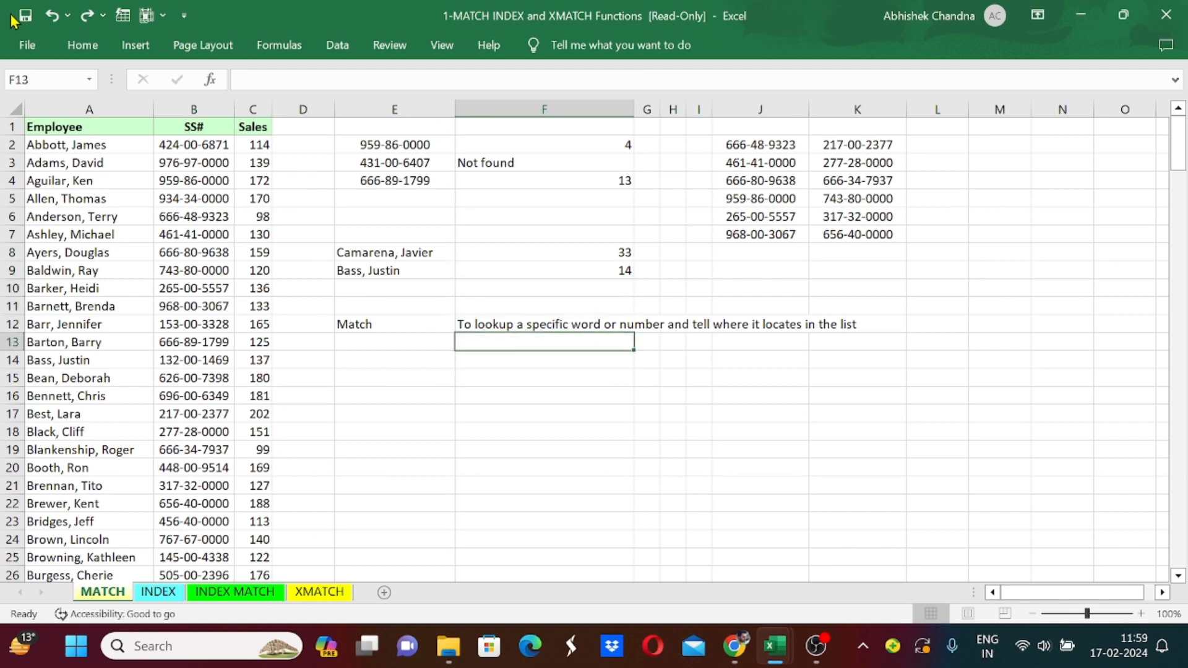
Write the note 'Do not work on multiple arrays or columns' in F13 and return to F2.
{"action": "type", "text": "Do not"}
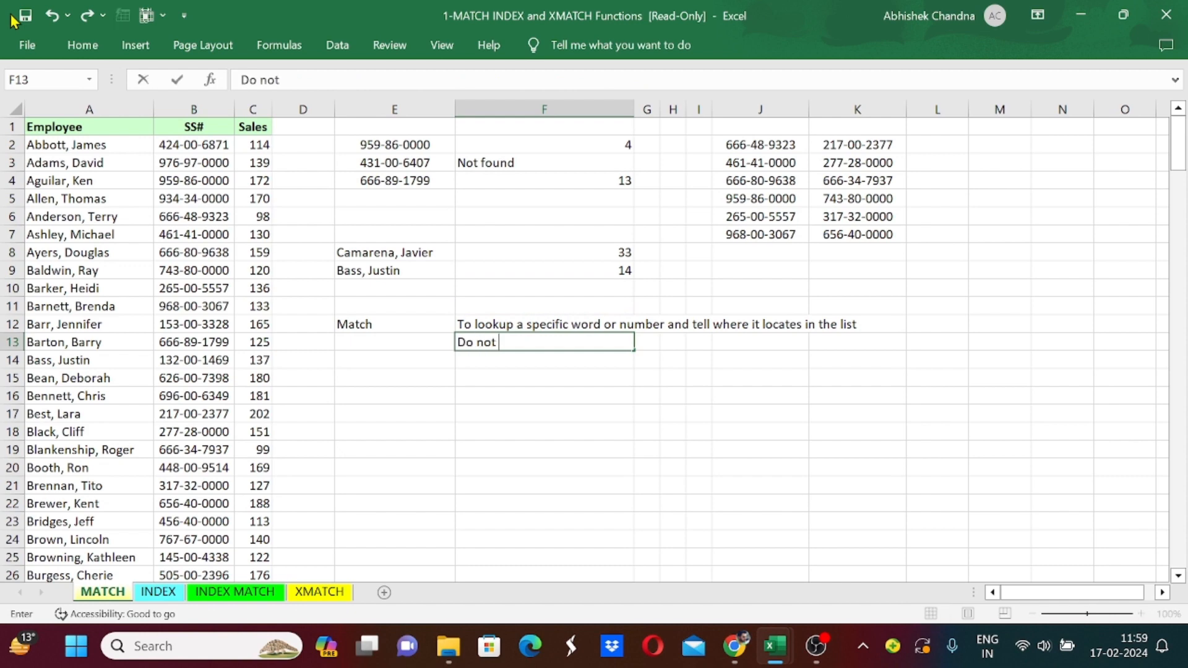
{"action": "type", "text": "work on ,u"}
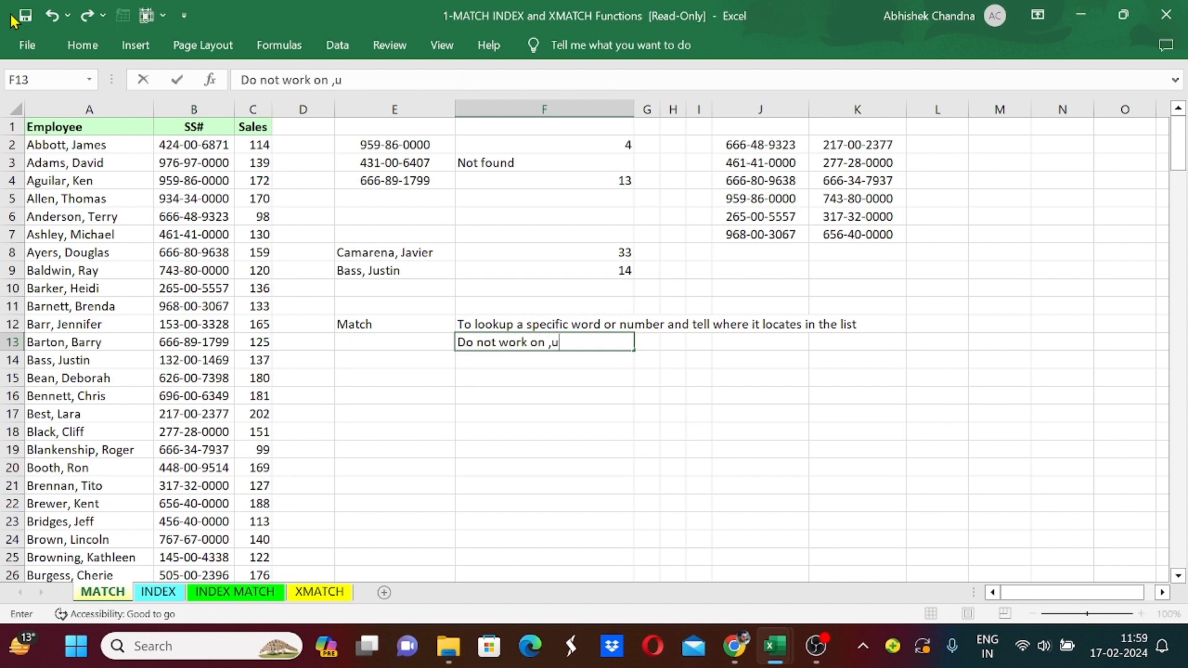
{"action": "type", "text": "multiple"}
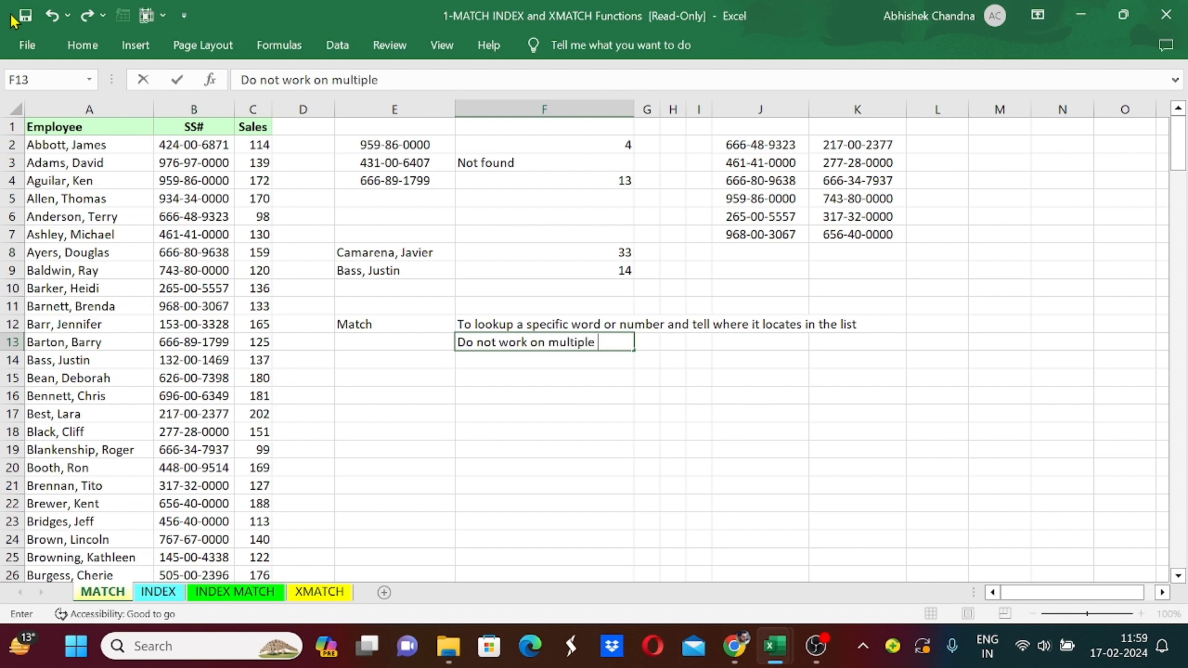
{"action": "type", "text": "arrays"}
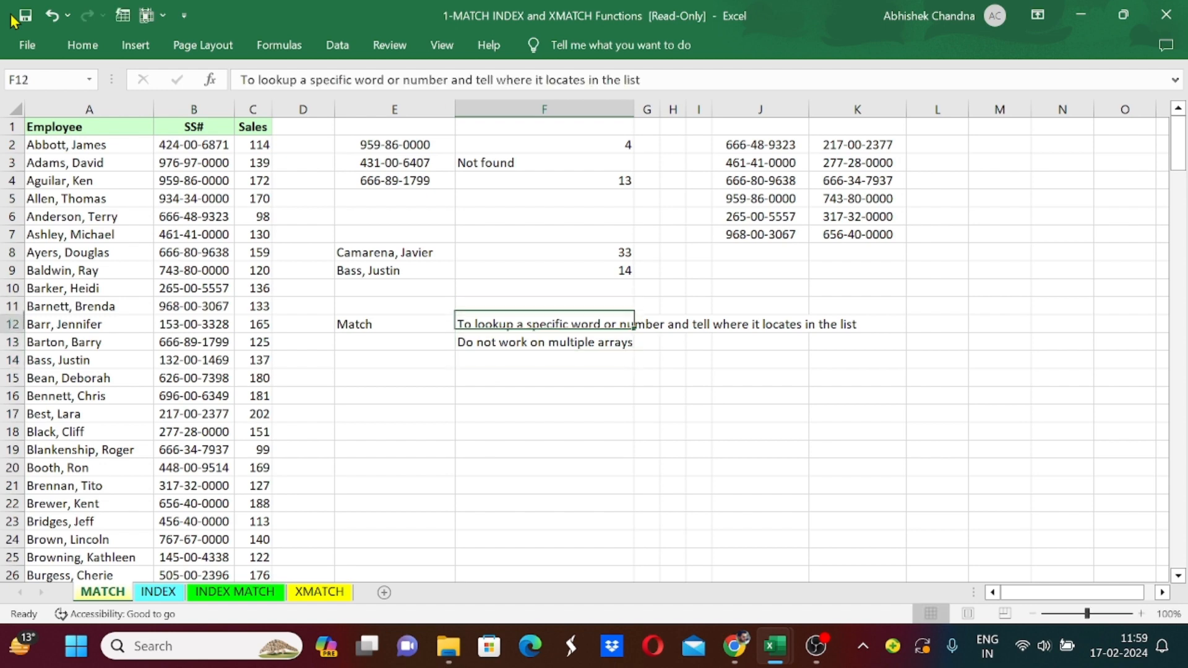
{"action": "type", "text": "p"}
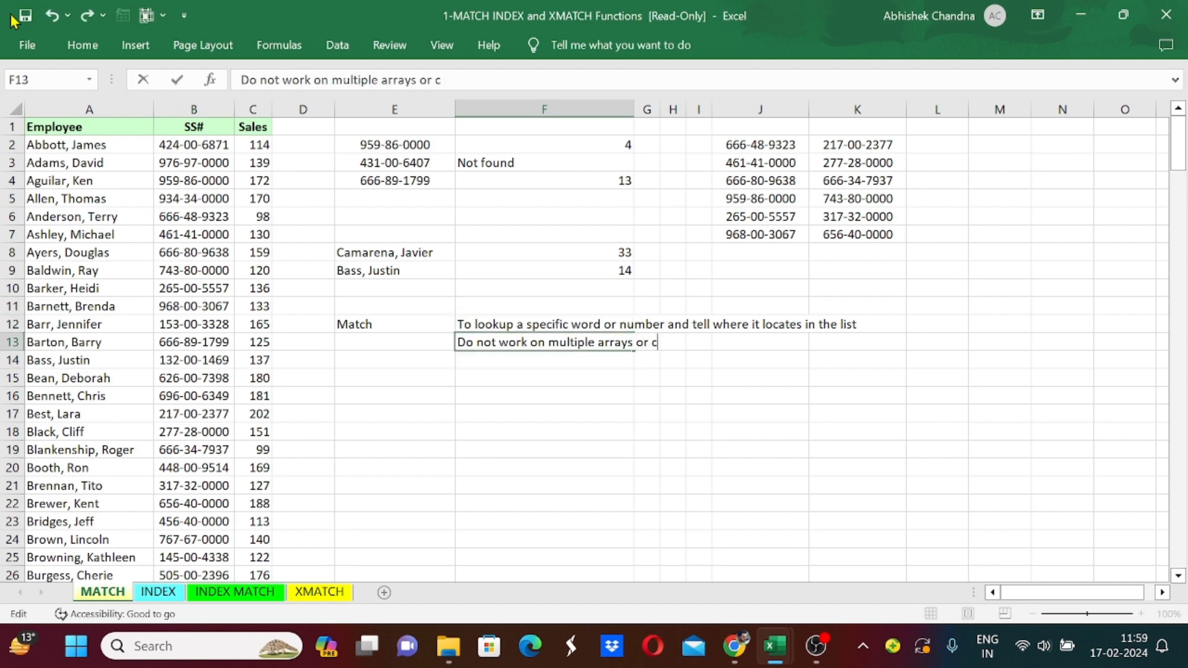
{"action": "key", "text": "enter"}
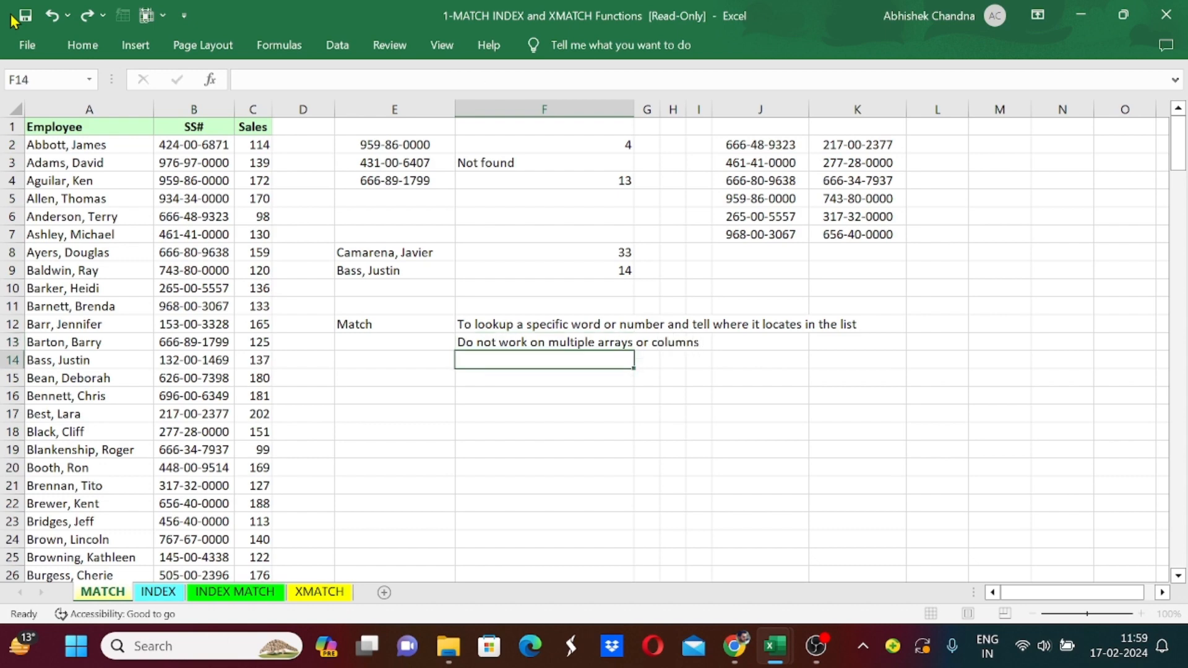
{"action": "left_click", "coordinate": [544, 145]}
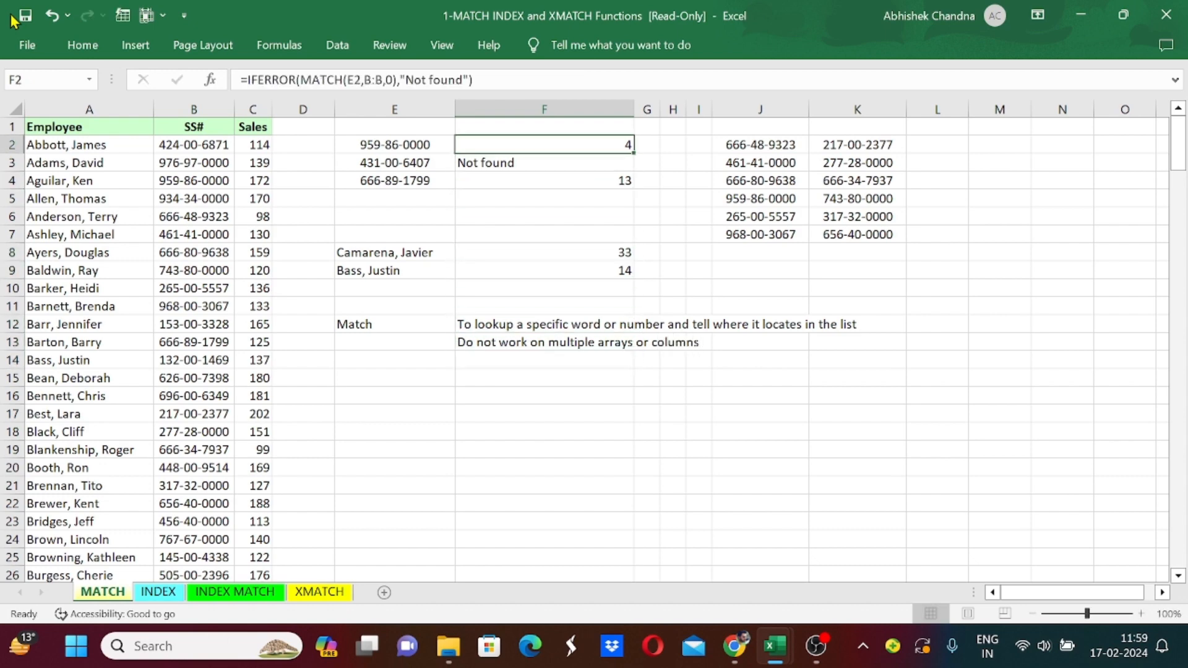
Enter =MATCH(E2,J:K,0) in F2, which returns #N/A for the two-column range.
{"action": "type", "text": "=mat"}
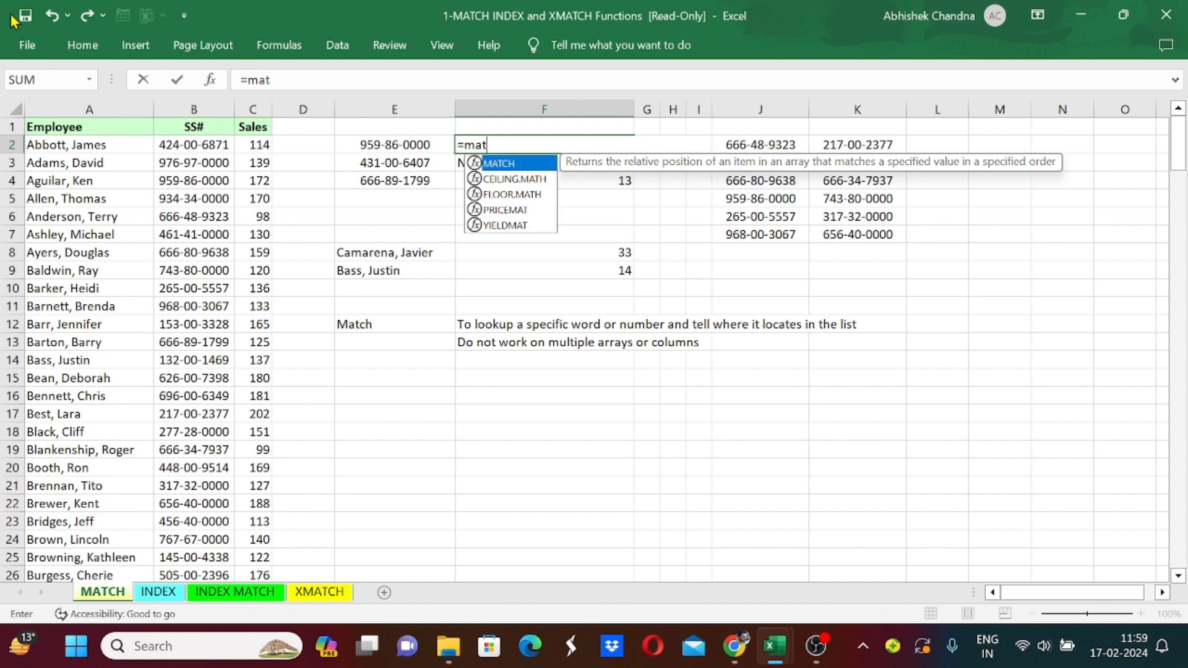
{"action": "left_click", "coordinate": [393, 145]}
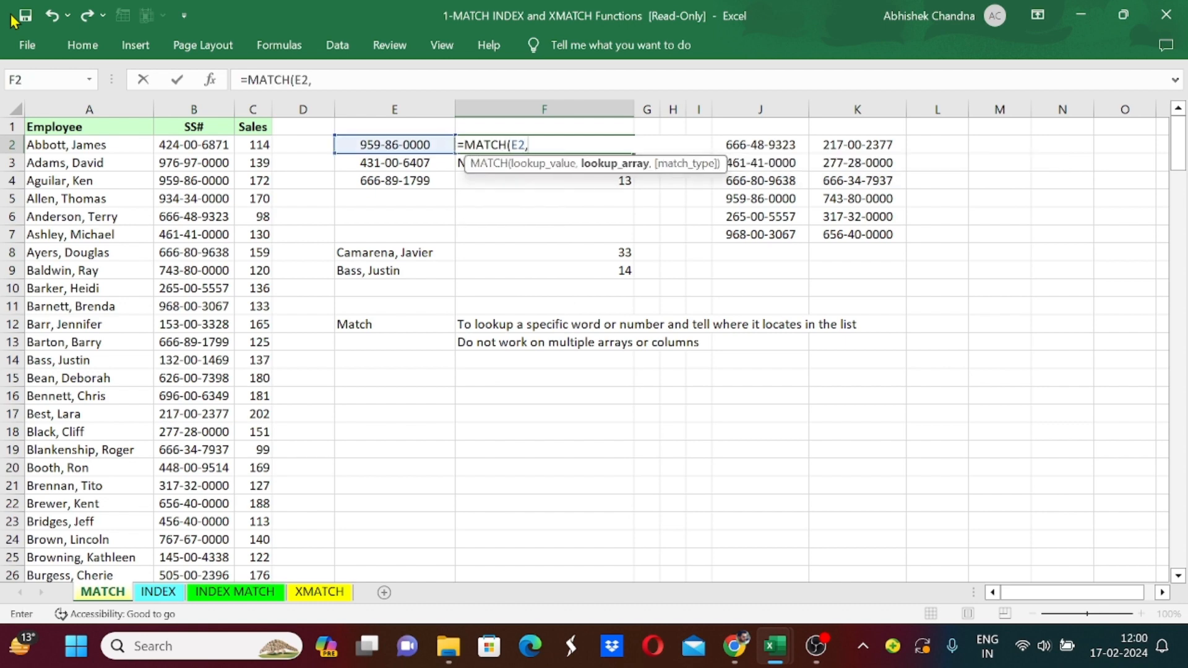
{"action": "left_click", "coordinate": [759, 109]}
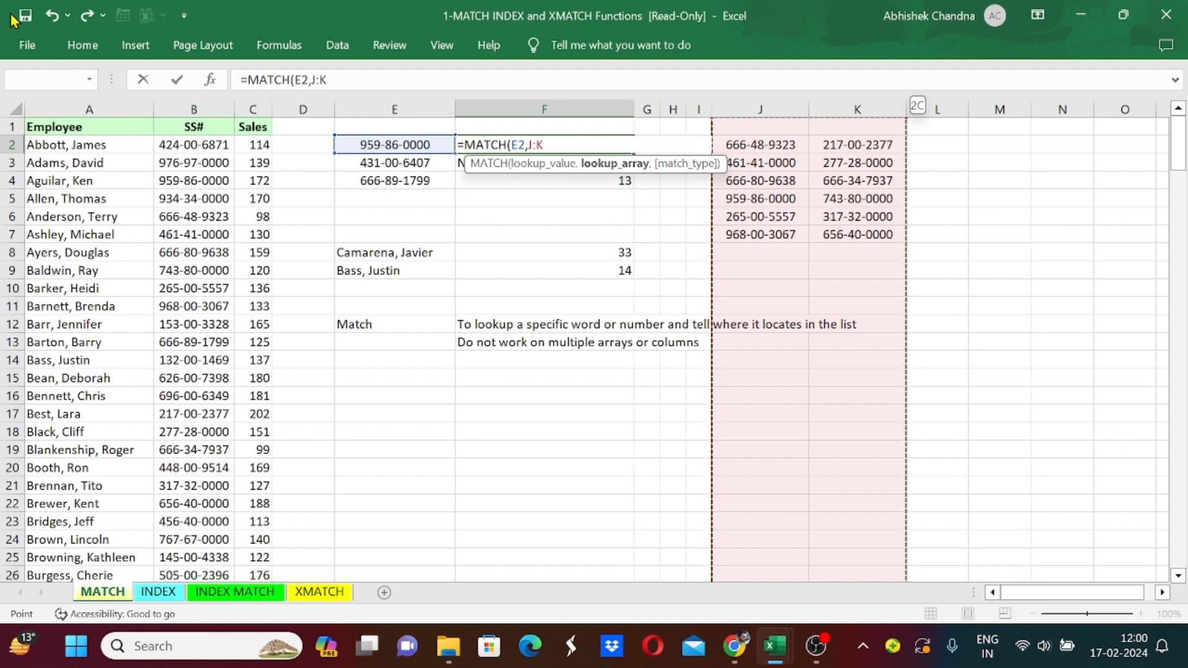
{"action": "type", "text": ","}
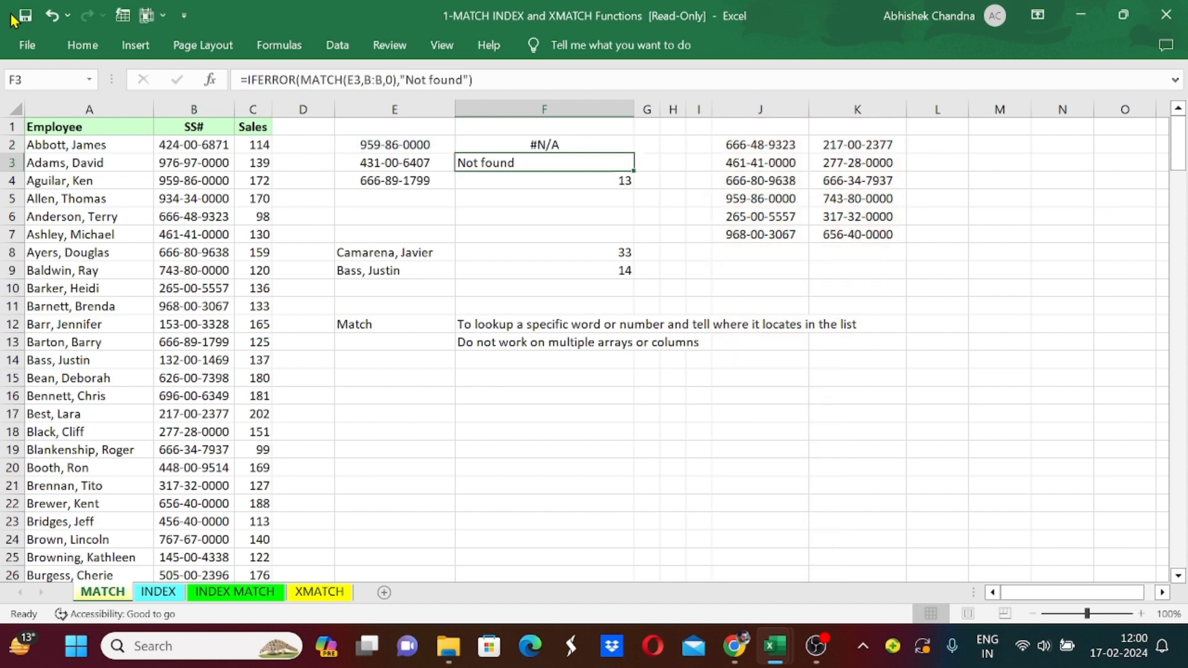
{"action": "left_click", "coordinate": [543, 145]}
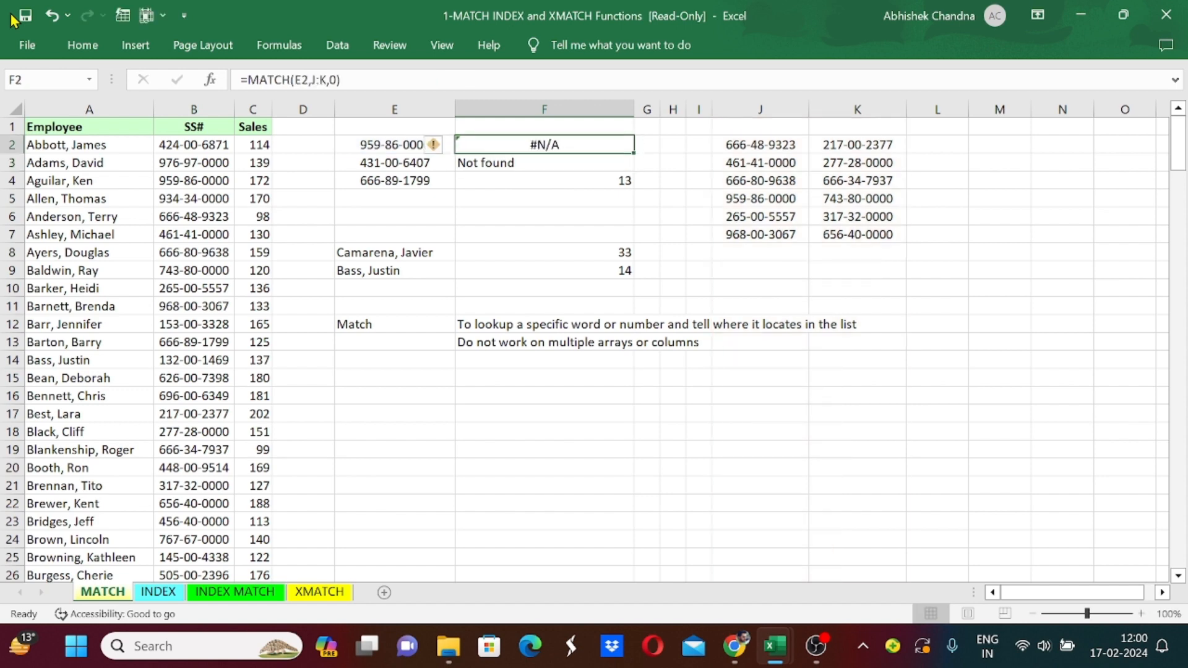
Show that 959-86-0000 from E2 does appear at J5 despite the #N/A.
{"action": "left_click", "coordinate": [394, 143]}
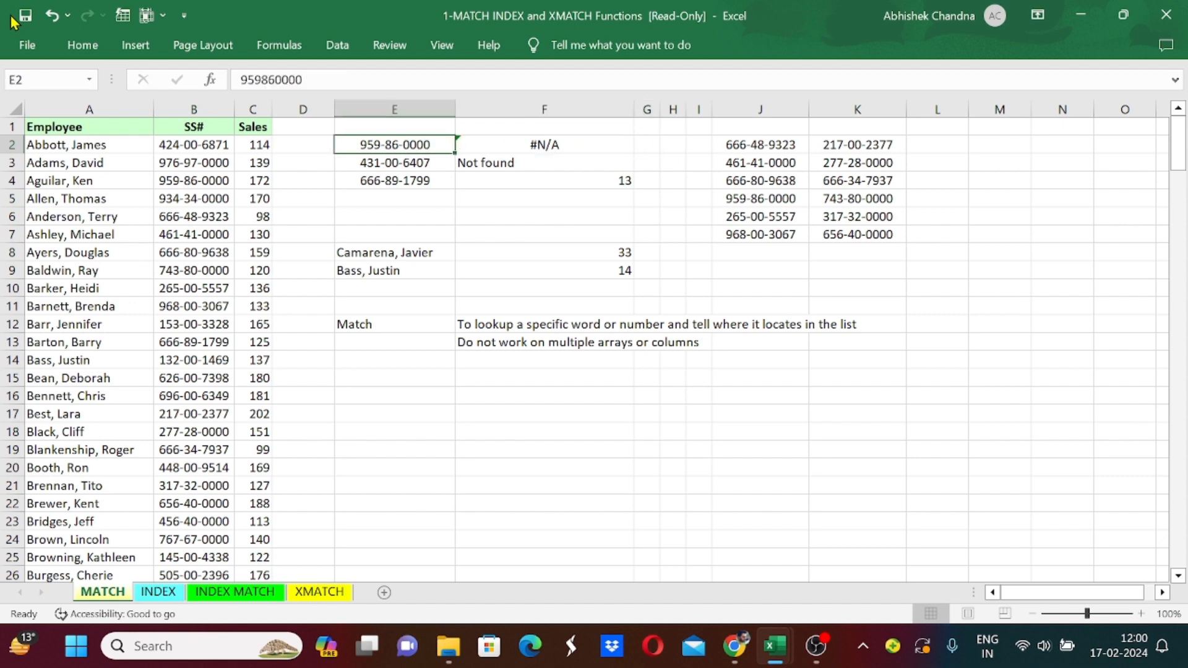
{"action": "left_click", "coordinate": [697, 162]}
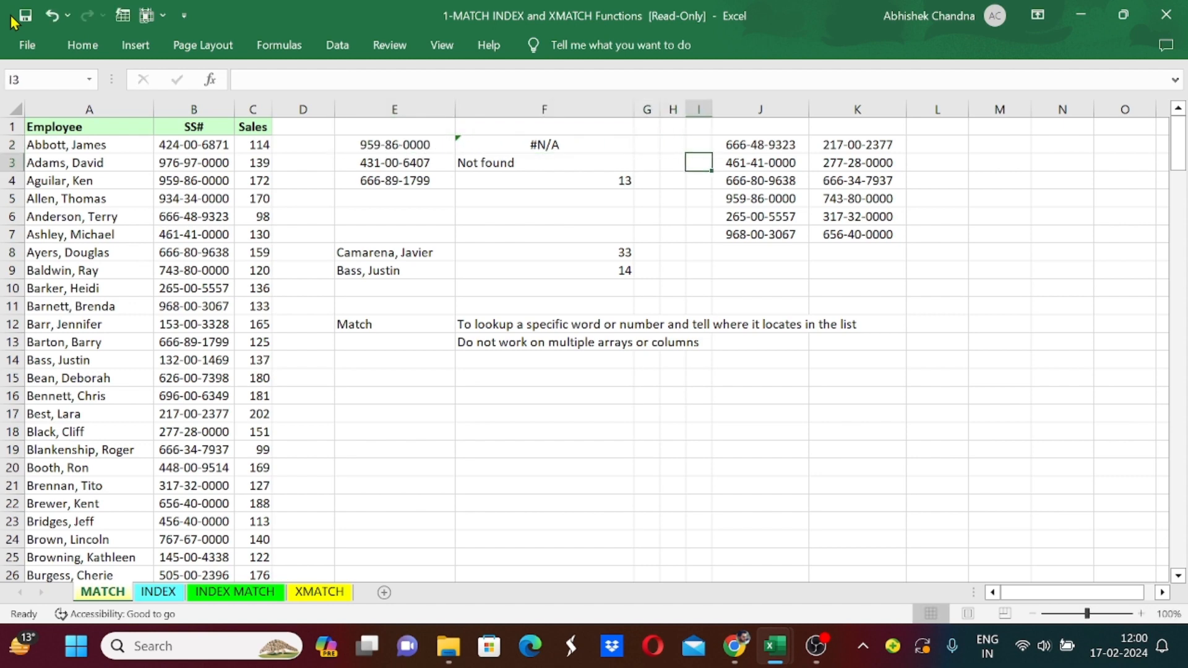
{"action": "left_click", "coordinate": [760, 198]}
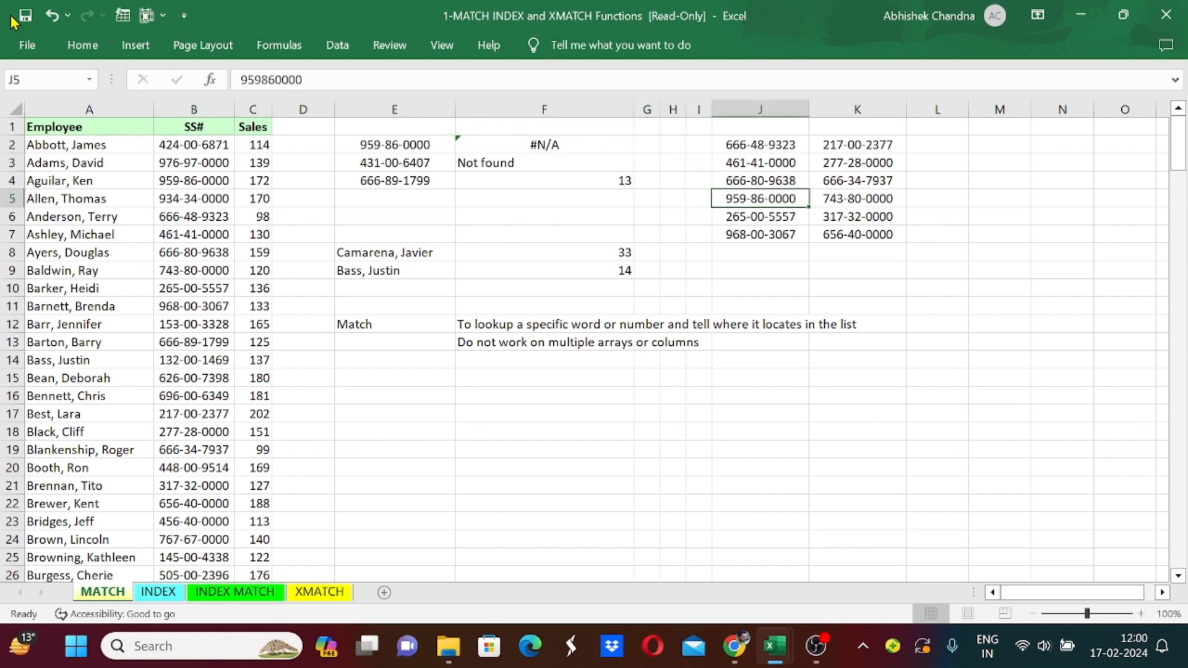
{"action": "mouse_move", "coordinate": [13, 29]}
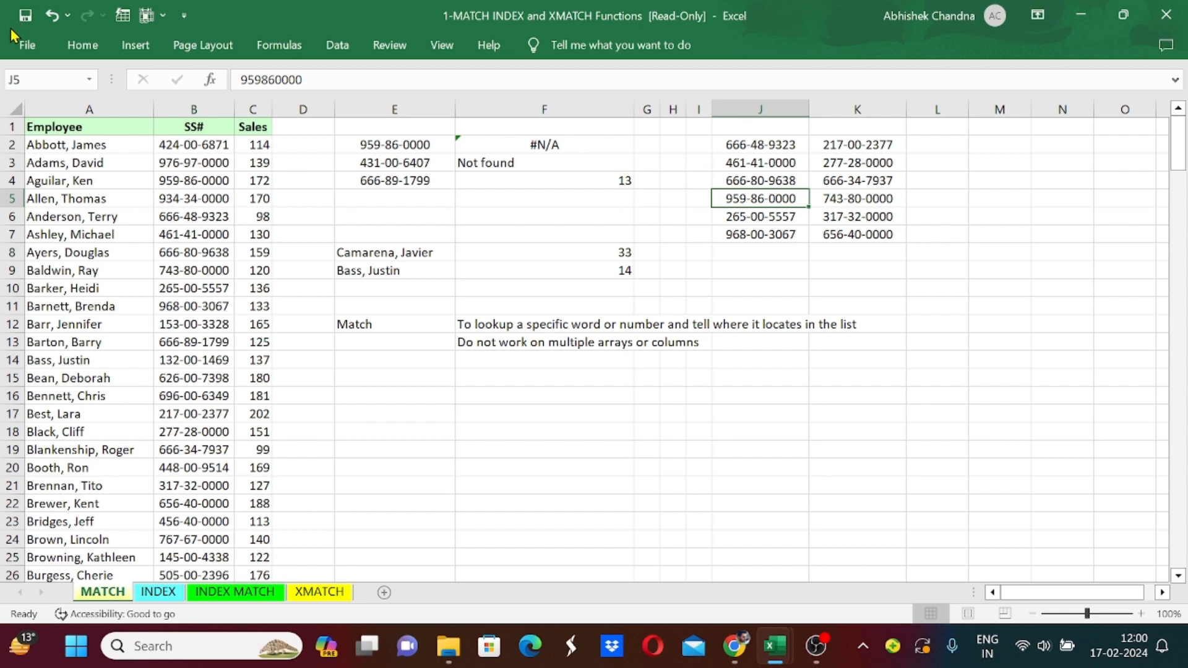